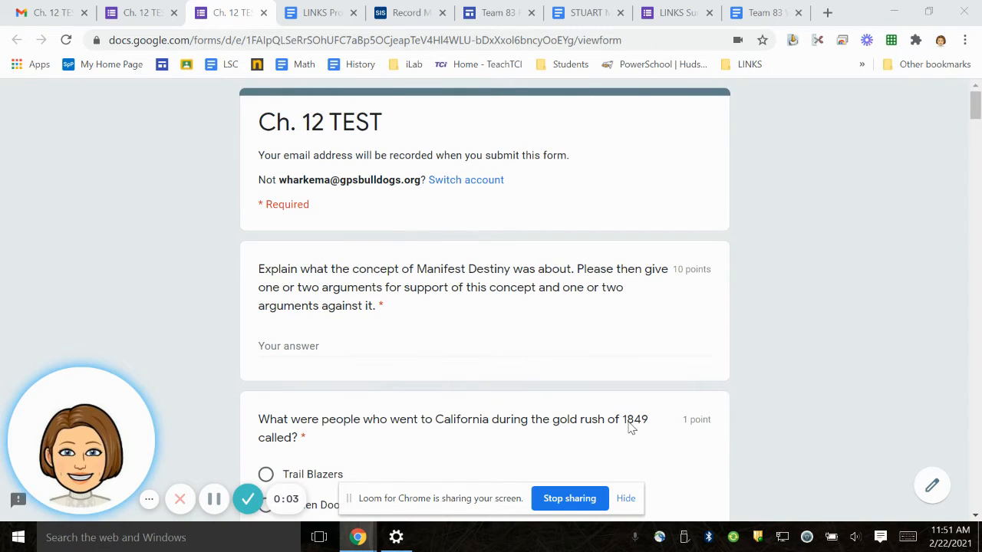
{"action": "mouse_move", "coordinate": [549, 330]}
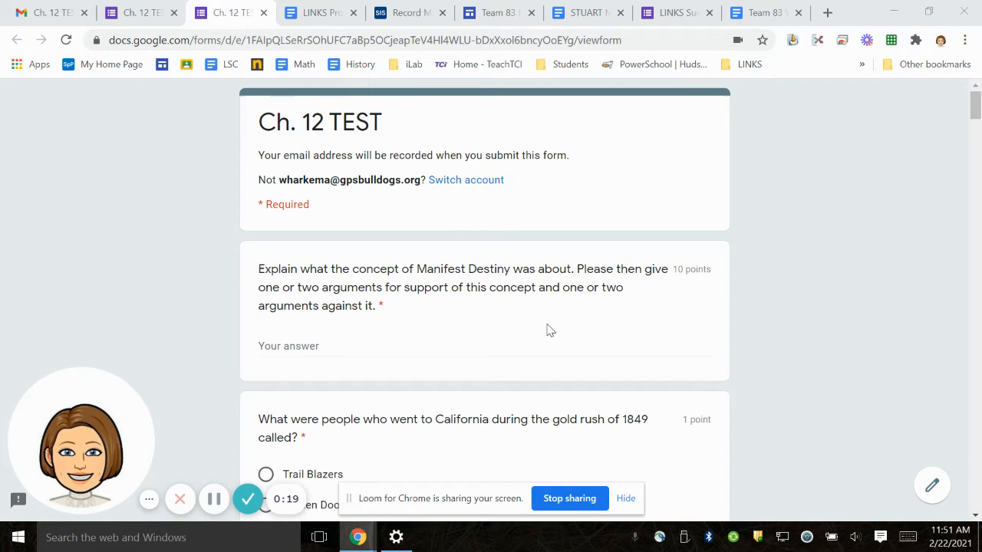
Scroll down until the 1849 gold rush question and its four options are fully visible
{"action": "scroll", "scroll_direction": "down", "scroll_amount": 3}
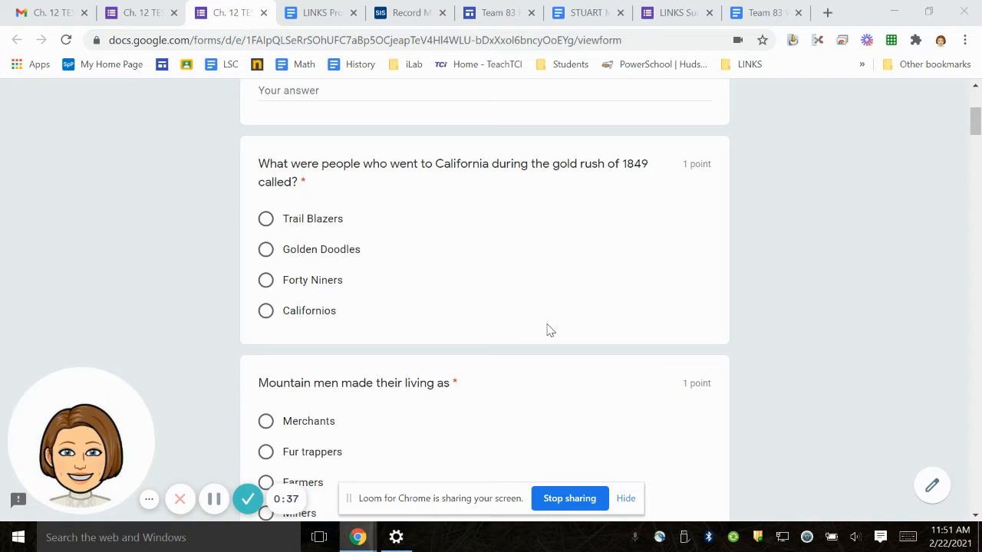
Scroll past the Oregon settlers question to the Texas Commander in Chief question with Sam Houston through Davy Crockett
{"action": "scroll", "scroll_direction": "down", "scroll_amount": 3}
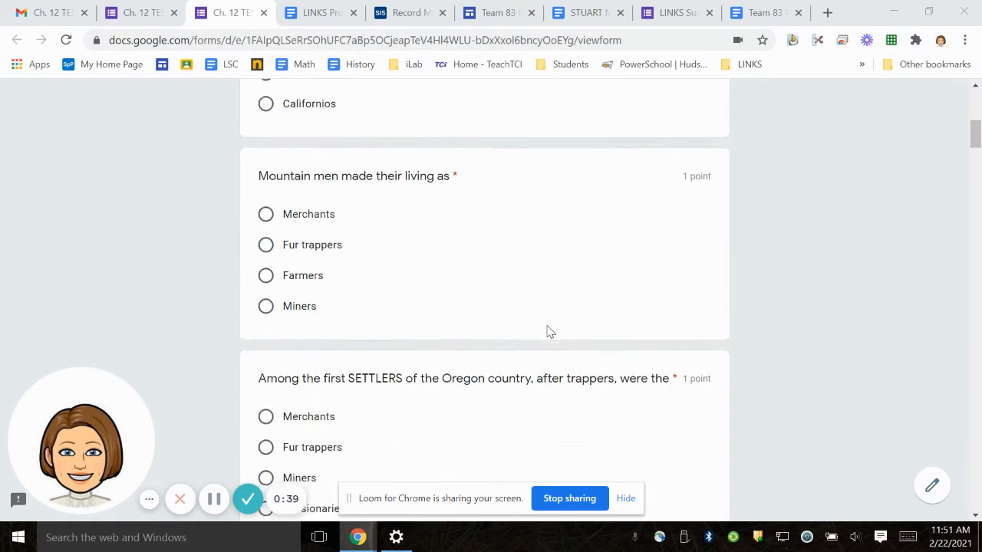
{"action": "scroll", "scroll_direction": "down", "scroll_amount": 3}
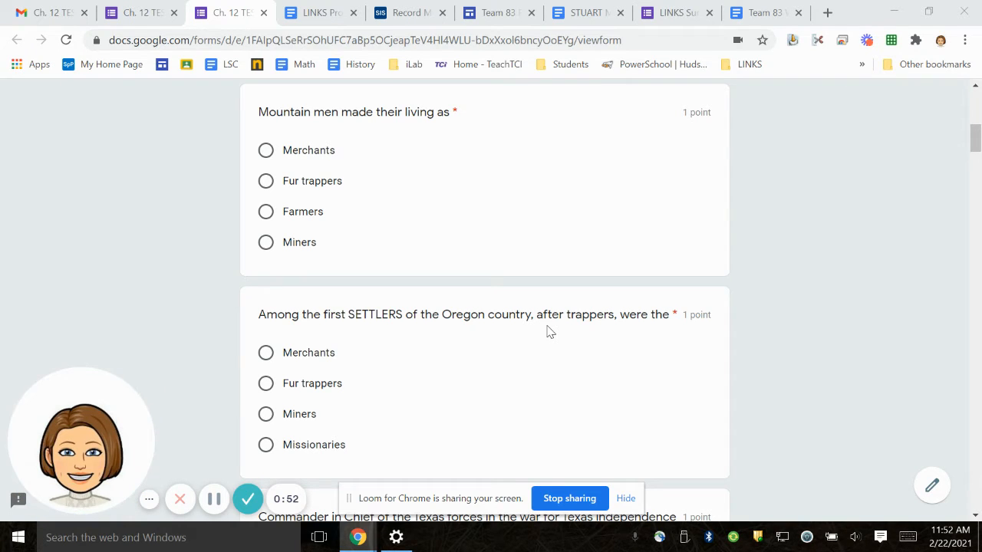
{"action": "scroll", "scroll_direction": "down", "scroll_amount": 3}
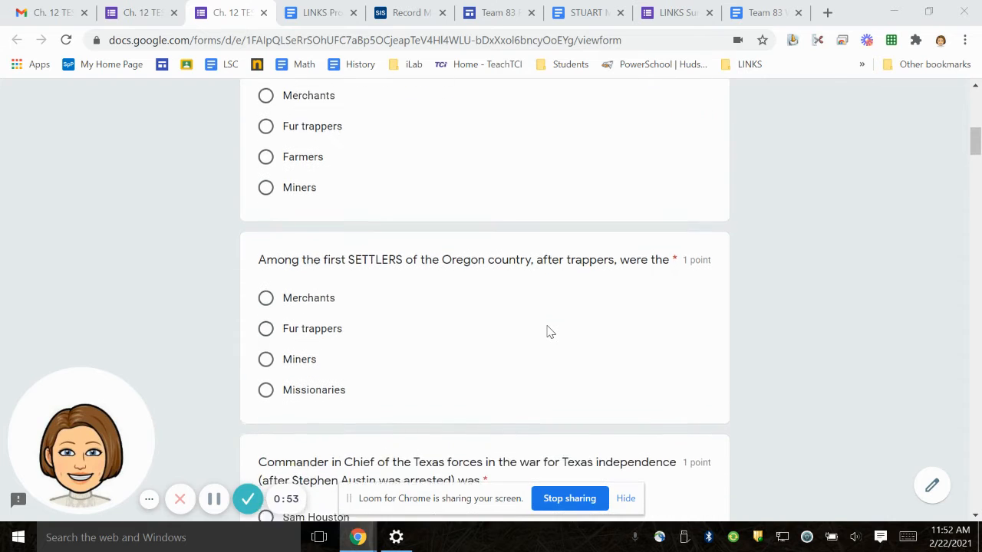
{"action": "scroll", "scroll_direction": "down", "scroll_amount": 3}
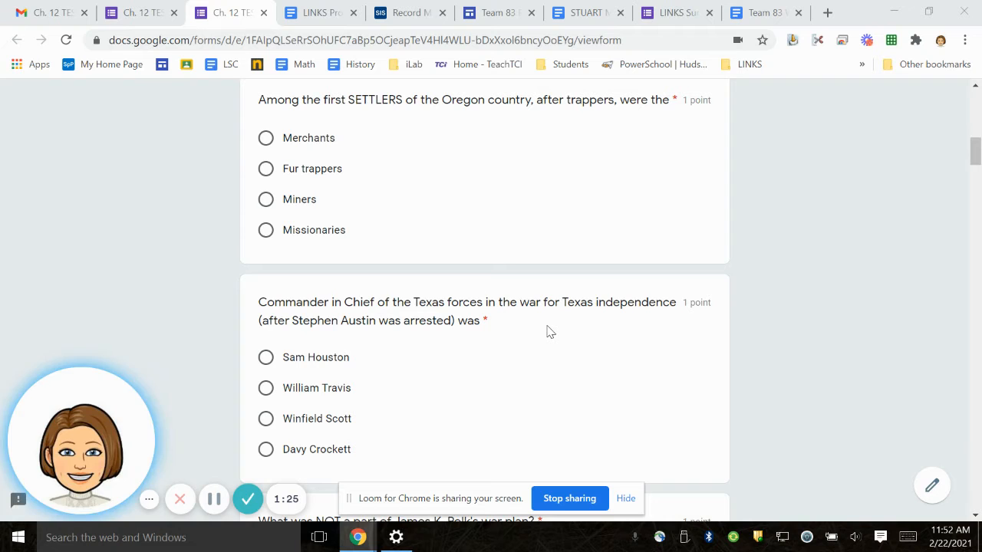
{"action": "scroll", "scroll_direction": "down", "scroll_amount": 3}
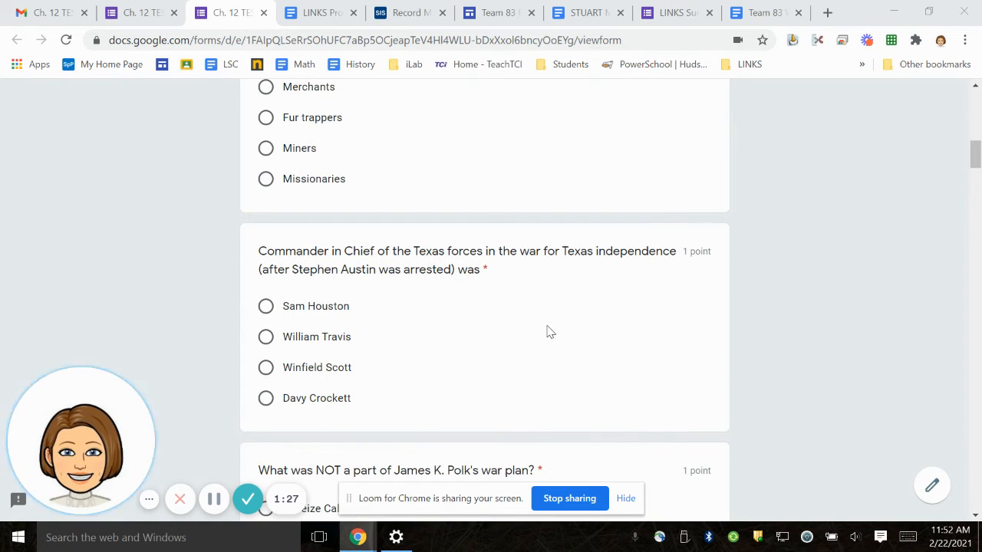
{"action": "scroll", "scroll_direction": "down", "scroll_amount": 3}
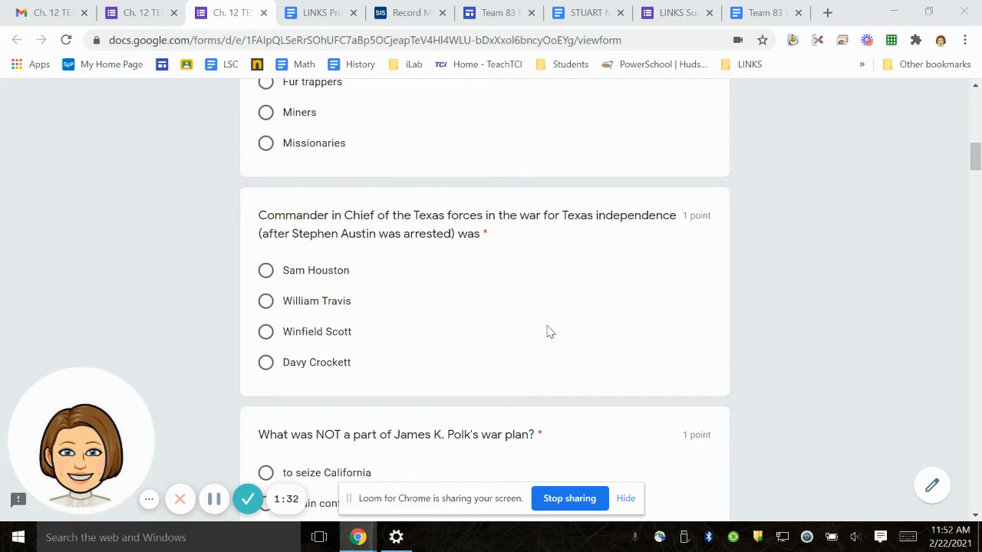
Scroll past the Polk war plan and Mormon city questions to the Oregon trail and Texas-claiming Mexicans questions
{"action": "scroll", "scroll_direction": "down", "scroll_amount": 3}
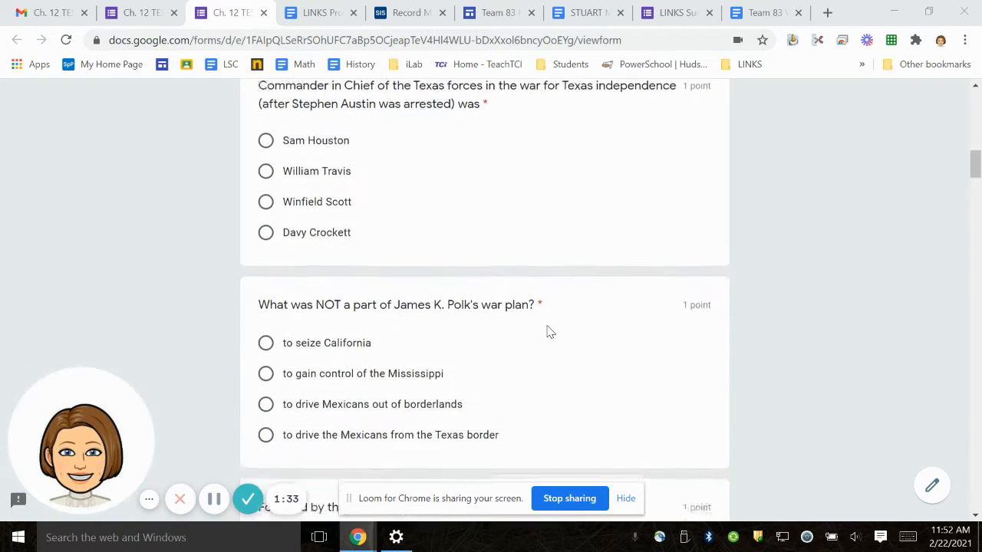
{"action": "scroll", "scroll_direction": "down", "scroll_amount": 3}
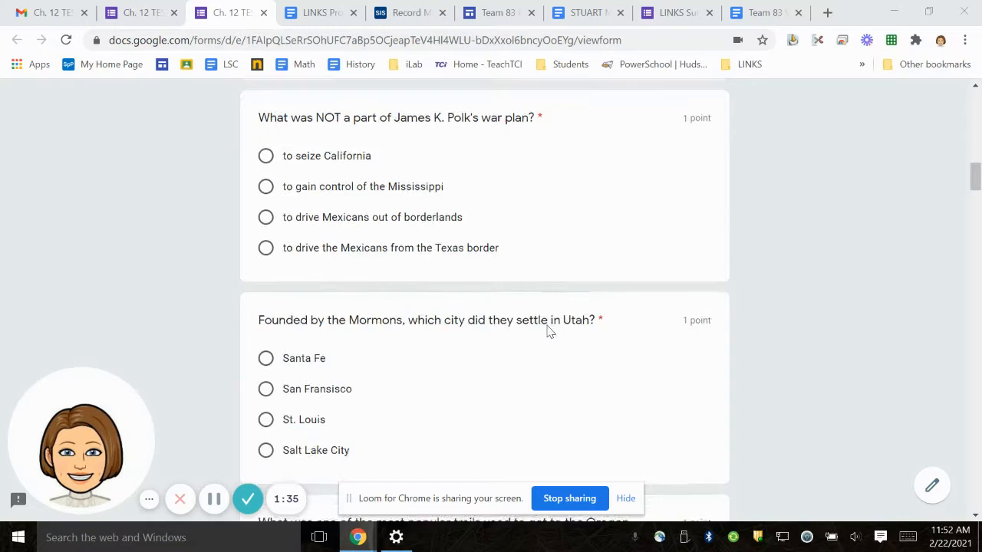
{"action": "scroll", "scroll_direction": "down", "scroll_amount": 3}
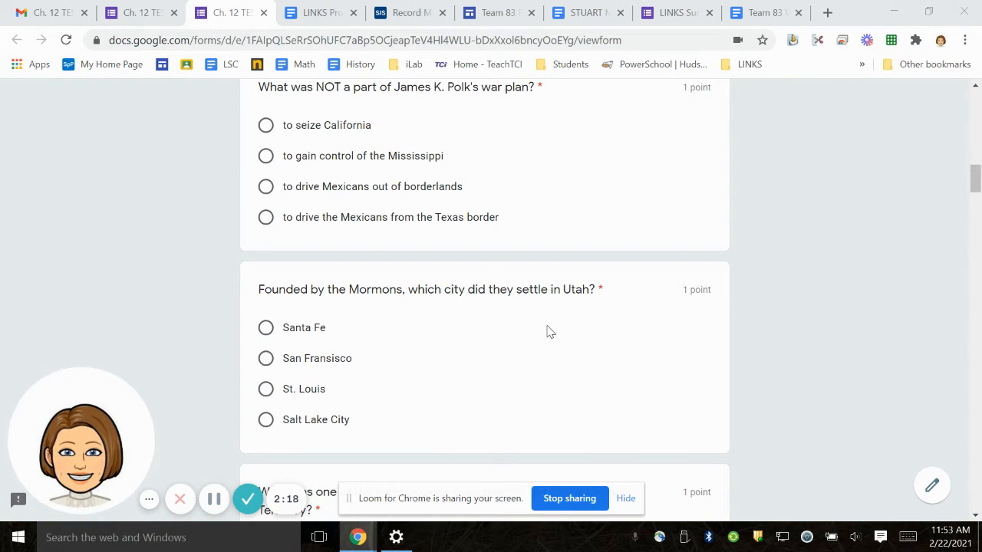
{"action": "scroll", "scroll_direction": "down", "scroll_amount": 3}
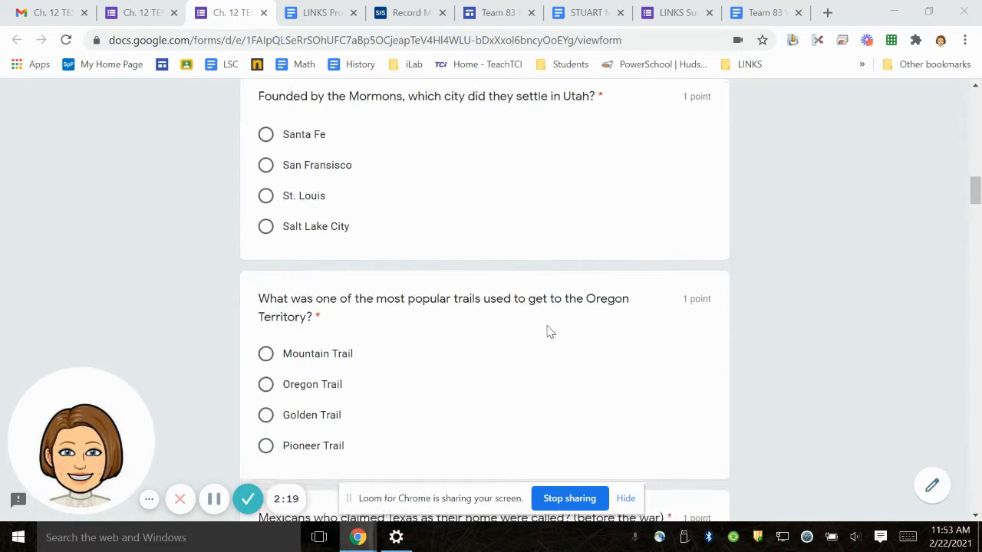
{"action": "scroll", "scroll_direction": "down", "scroll_amount": 3}
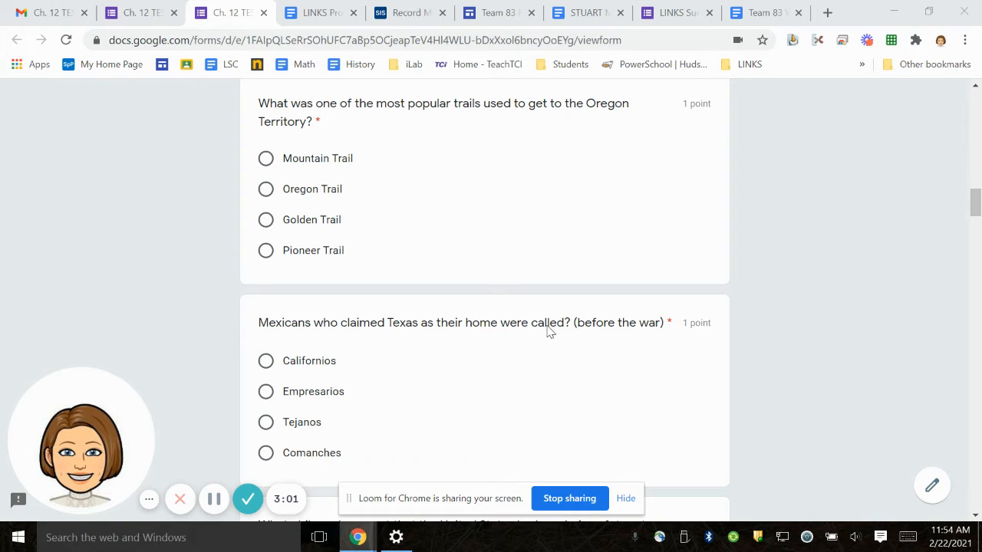
Scroll past the Manifest Destiny and US–Mexico border questions to the Mexico state and Gold Rush profits questions
{"action": "scroll", "scroll_direction": "down", "scroll_amount": 3}
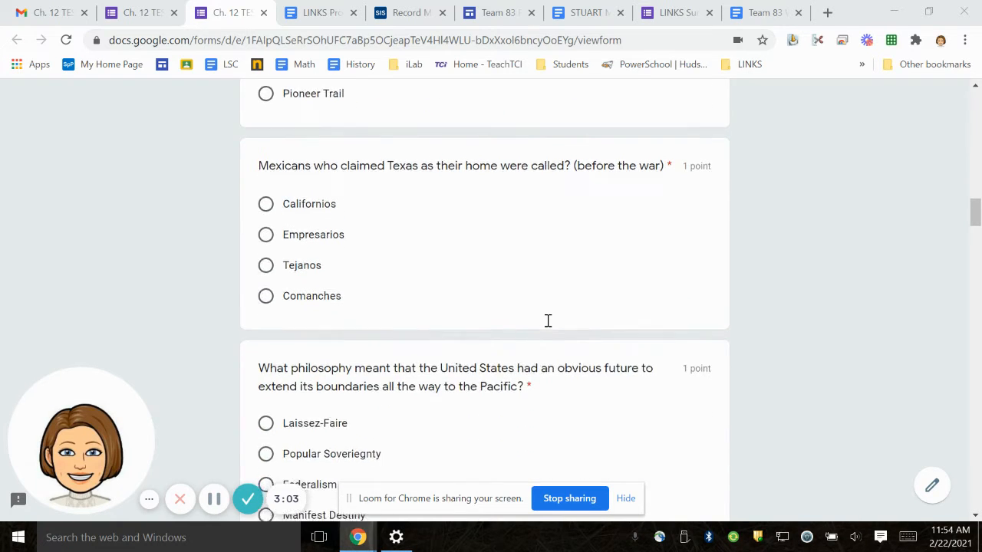
{"action": "scroll", "scroll_direction": "down", "scroll_amount": 3}
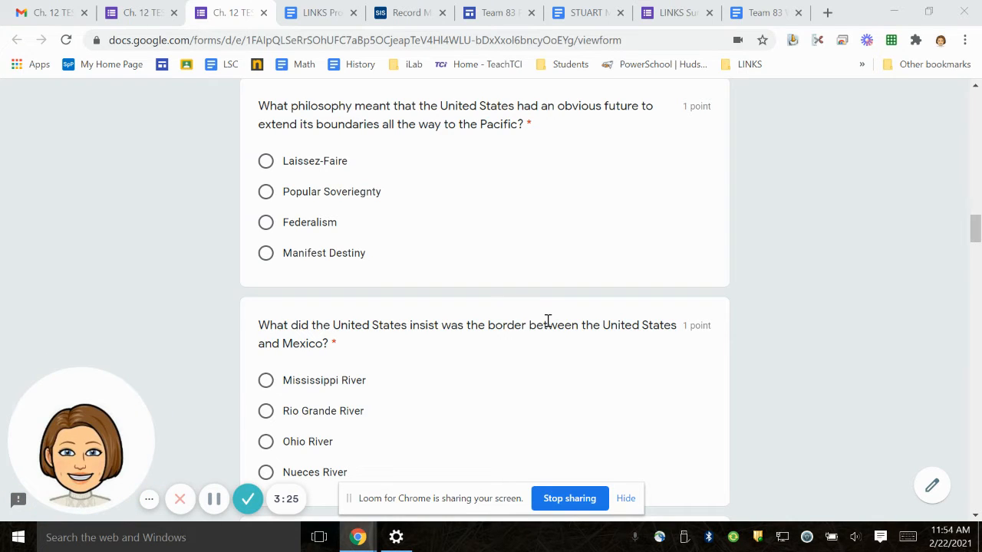
{"action": "mouse_move", "coordinate": [213, 499]}
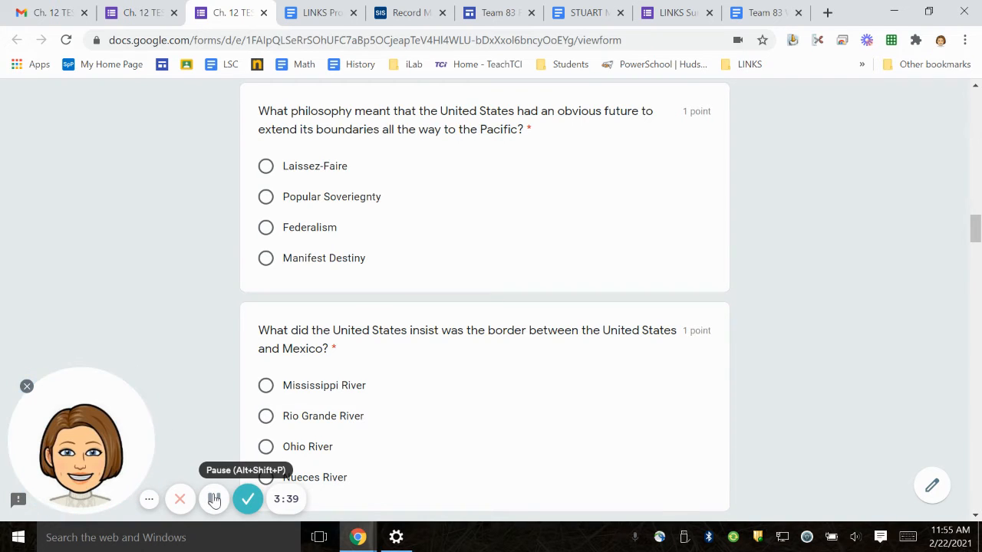
{"action": "scroll", "scroll_direction": "down", "scroll_amount": 3}
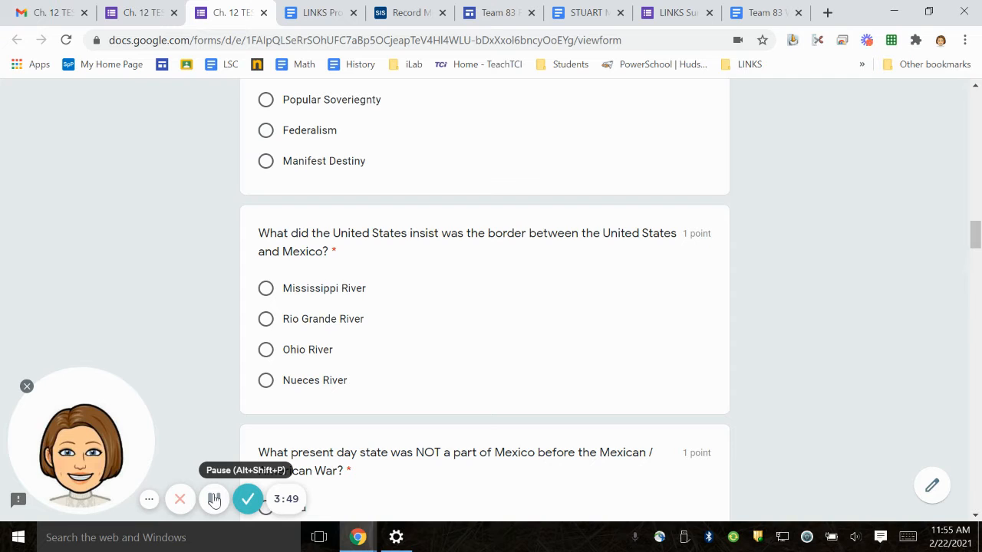
{"action": "scroll", "scroll_direction": "down", "scroll_amount": 3}
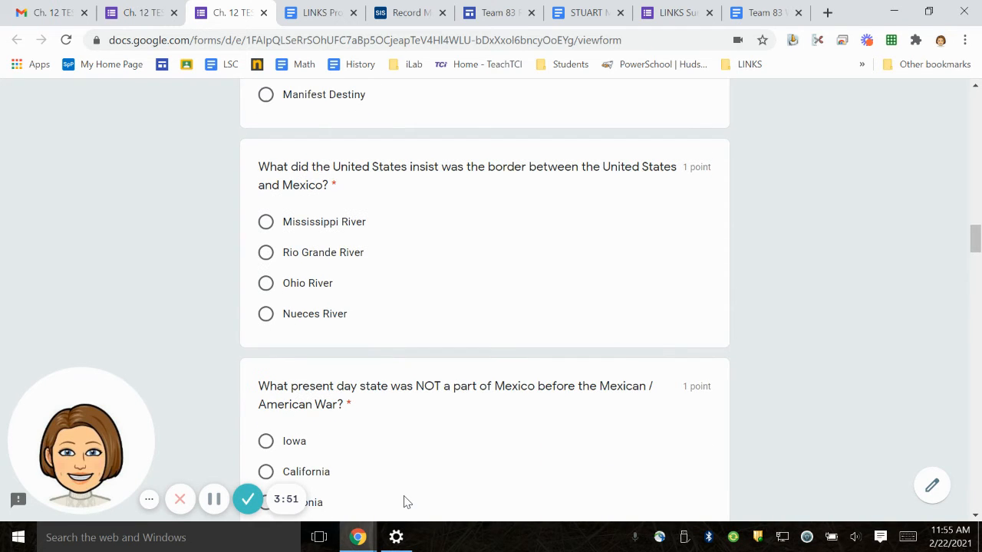
{"action": "scroll", "scroll_direction": "down", "scroll_amount": 3}
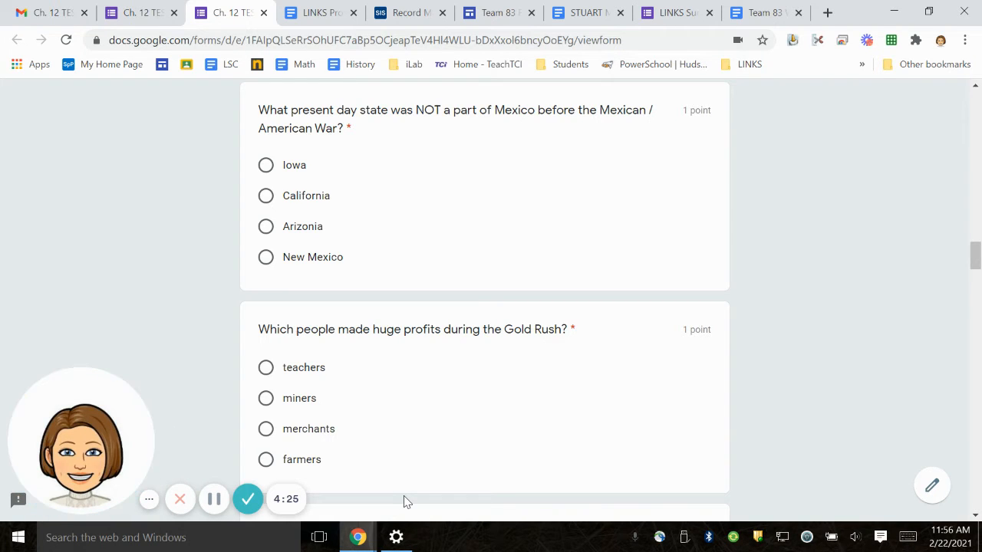
Scroll down to the Gold Rush economy question and the Mormon migration question with its four names
{"action": "scroll", "scroll_direction": "down", "scroll_amount": 3}
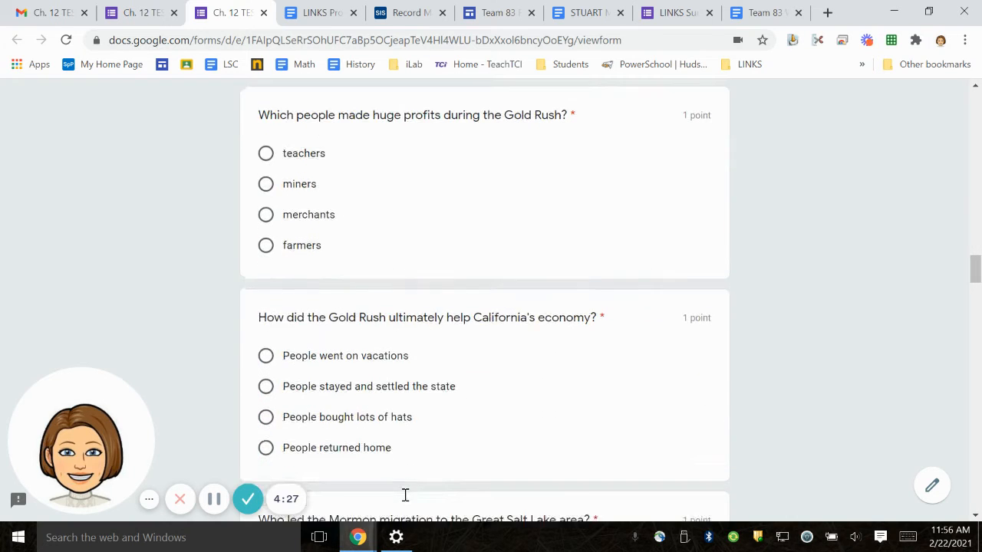
{"action": "scroll", "scroll_direction": "down", "scroll_amount": 3}
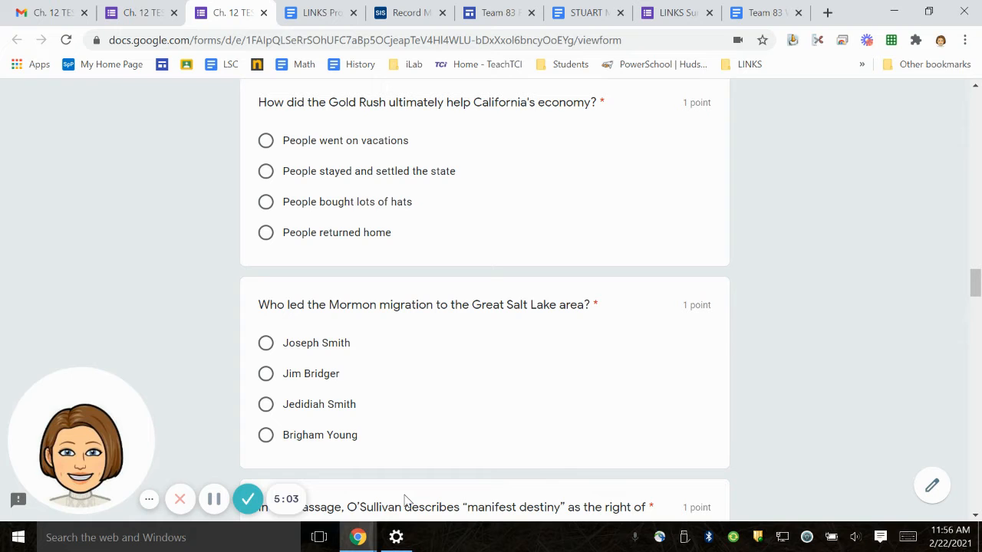
{"action": "mouse_move", "coordinate": [408, 490]}
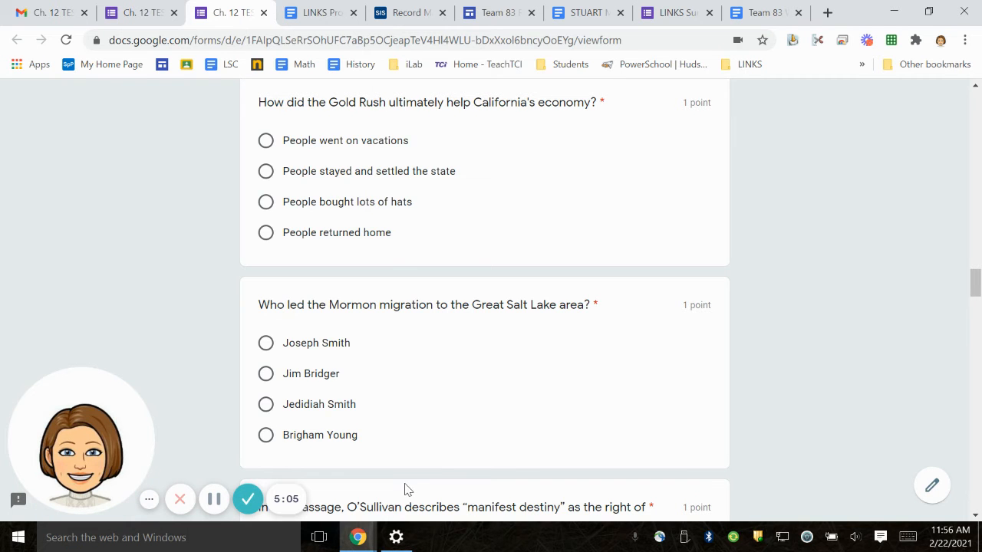
Scroll down until the "continent allotted by Providence" question comes into view
{"action": "scroll", "scroll_direction": "down", "scroll_amount": 3}
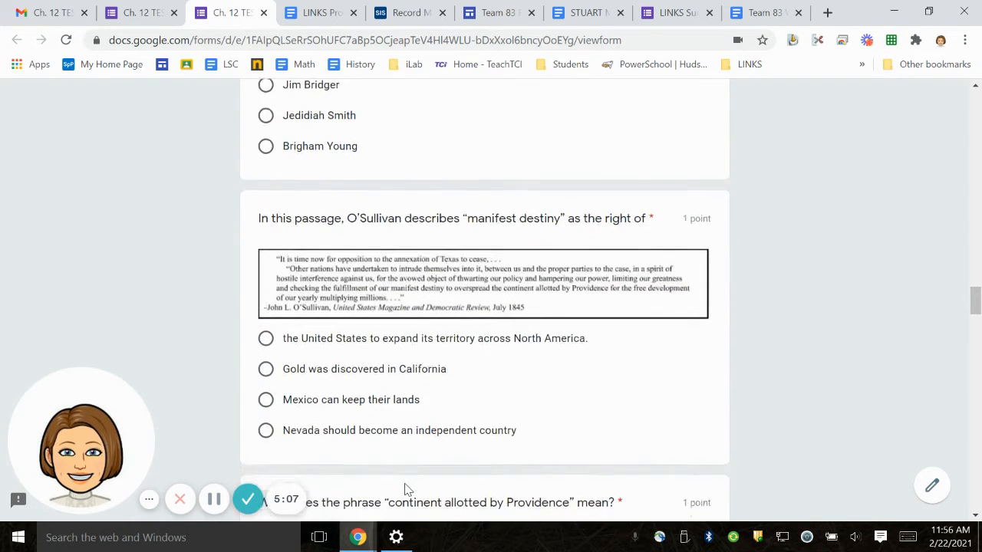
{"action": "scroll", "scroll_direction": "down", "scroll_amount": 3}
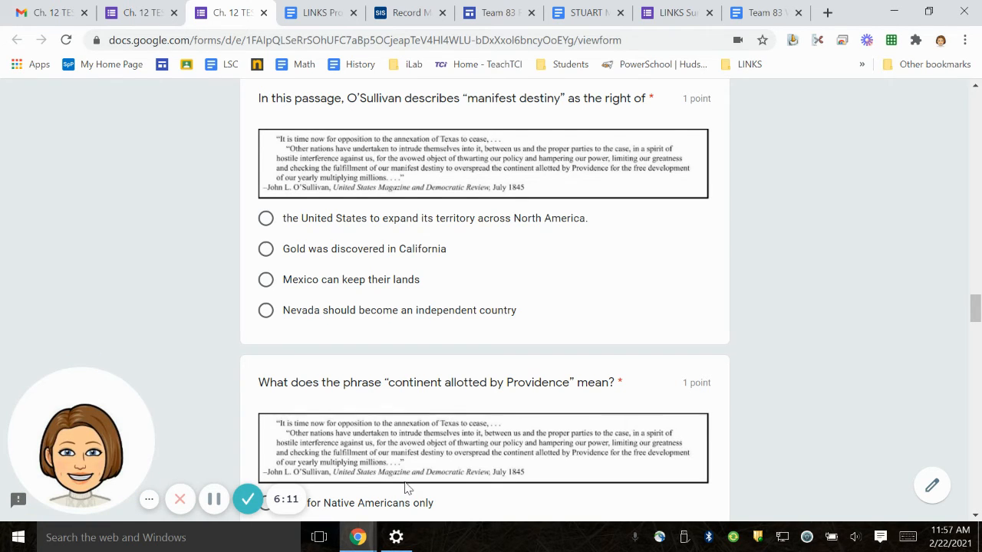
{"action": "scroll", "scroll_direction": "down", "scroll_amount": 3}
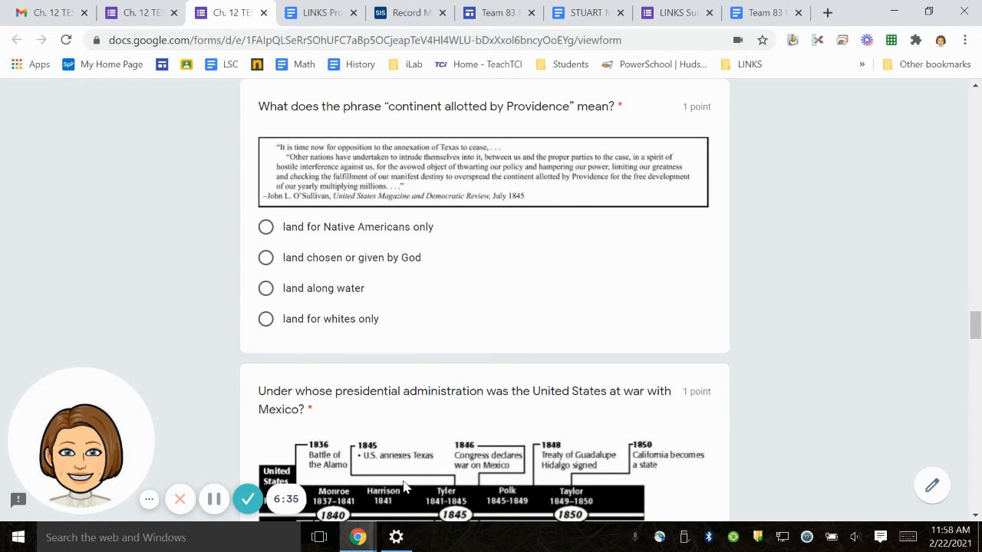
Scroll down until the Mexico war question with the presidents timeline and four choices is in view
{"action": "scroll", "scroll_direction": "down", "scroll_amount": 3}
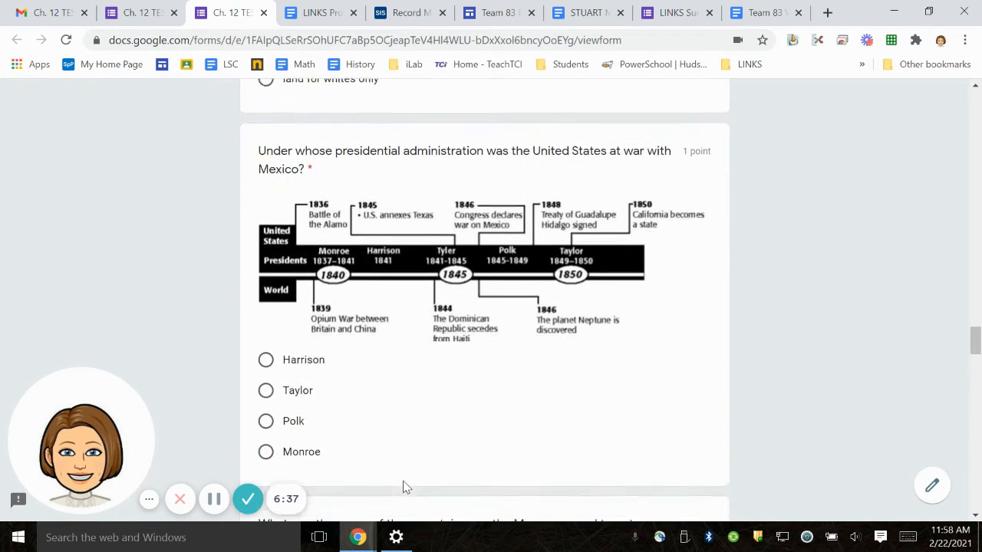
{"action": "scroll", "scroll_direction": "down", "scroll_amount": 3}
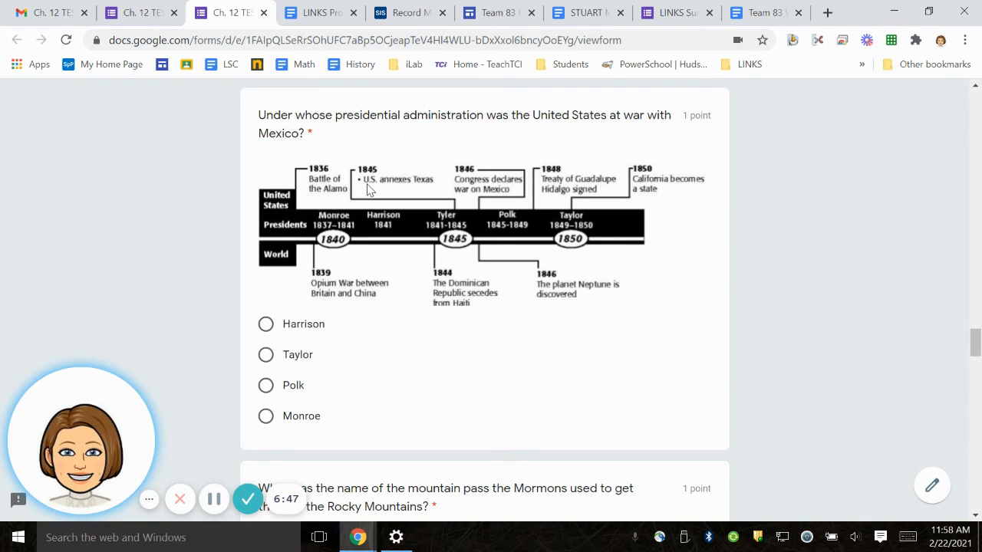
{"action": "mouse_move", "coordinate": [415, 191]}
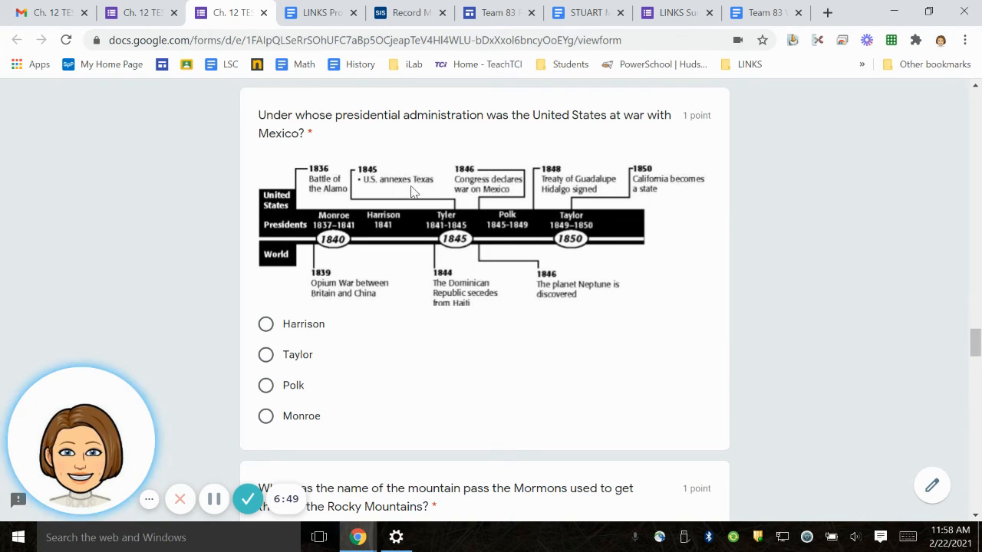
{"action": "mouse_move", "coordinate": [476, 187]}
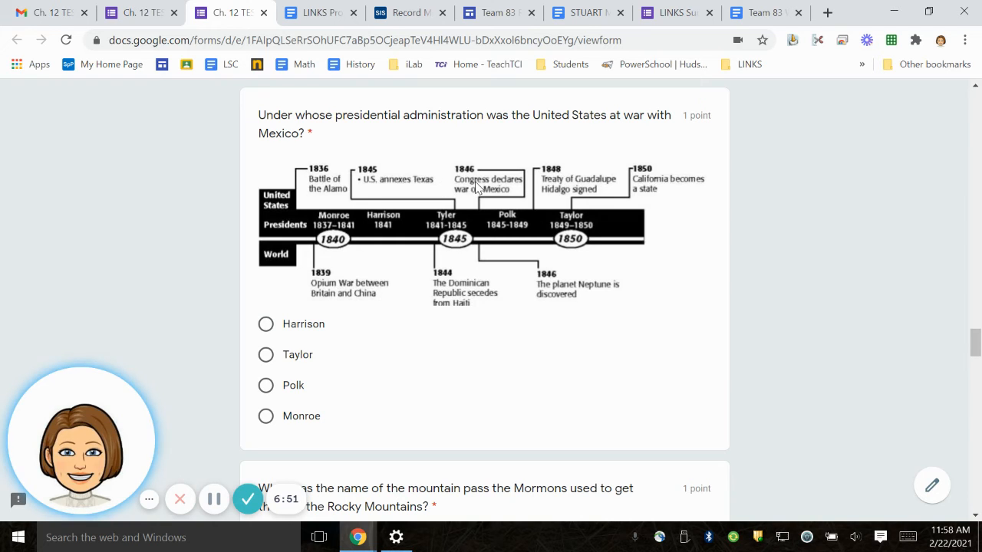
{"action": "mouse_move", "coordinate": [478, 198]}
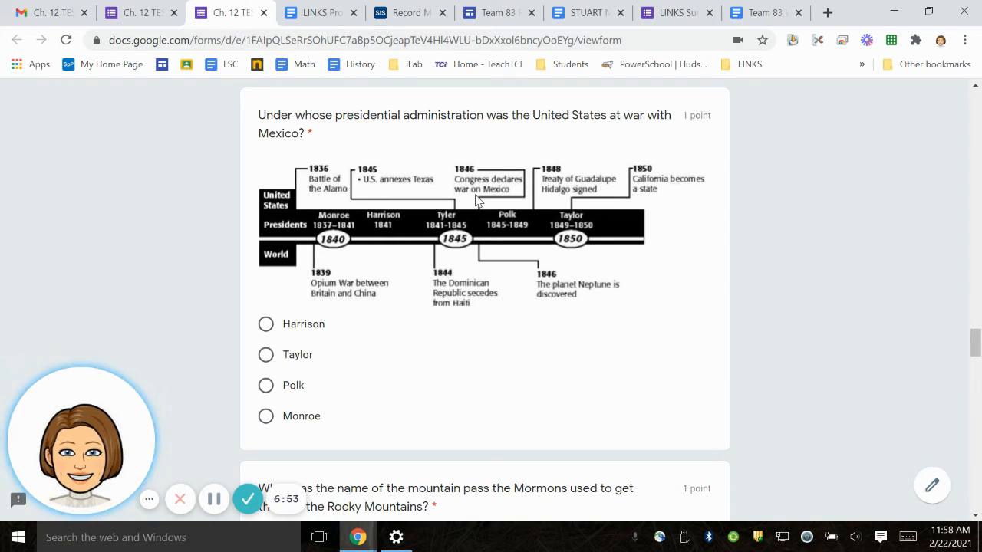
{"action": "mouse_move", "coordinate": [567, 190]}
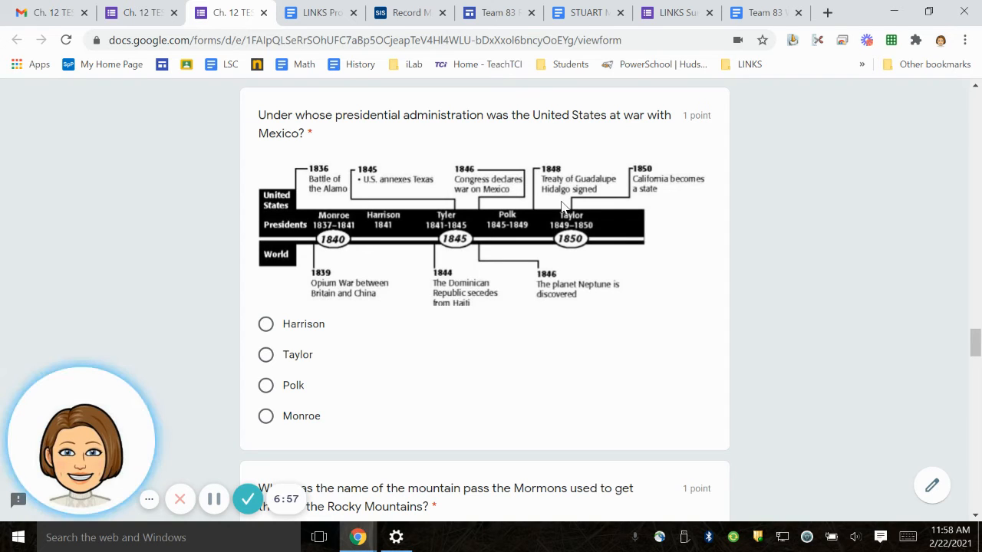
{"action": "mouse_move", "coordinate": [642, 188]}
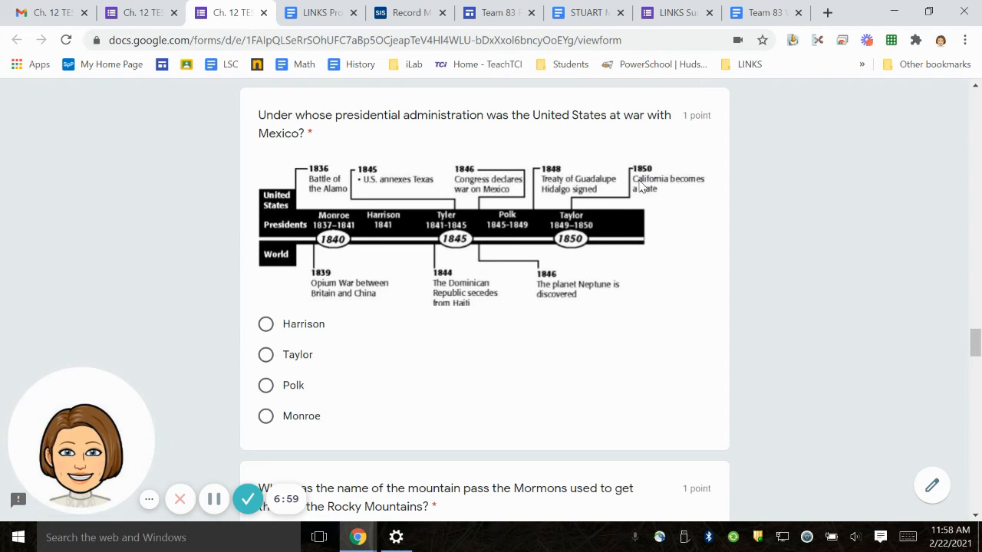
{"action": "mouse_move", "coordinate": [637, 193]}
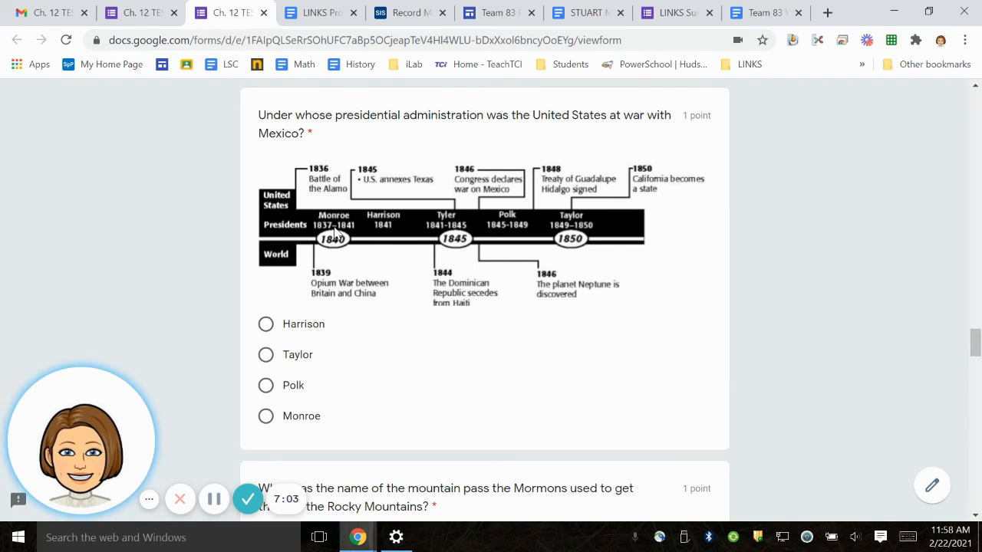
{"action": "mouse_move", "coordinate": [360, 227]}
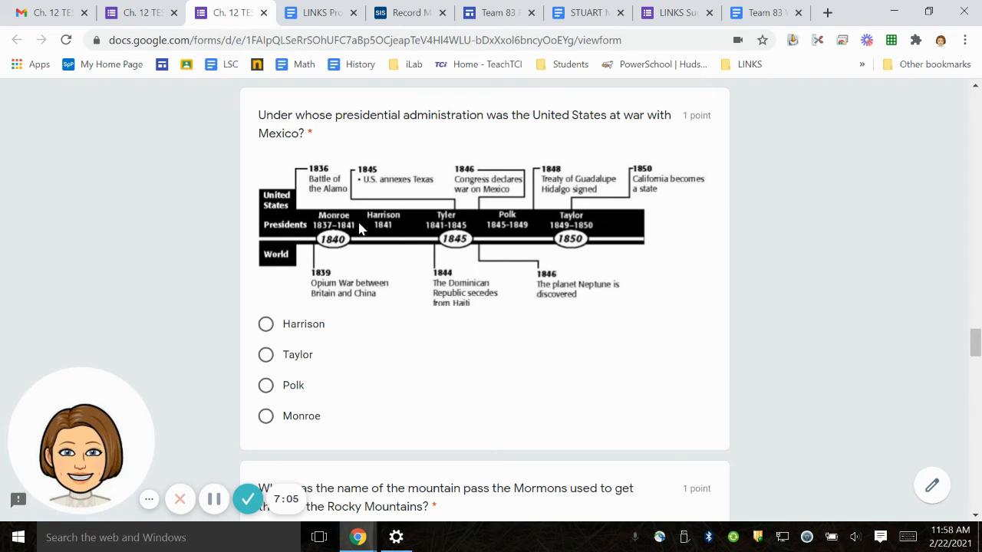
{"action": "mouse_move", "coordinate": [506, 229]}
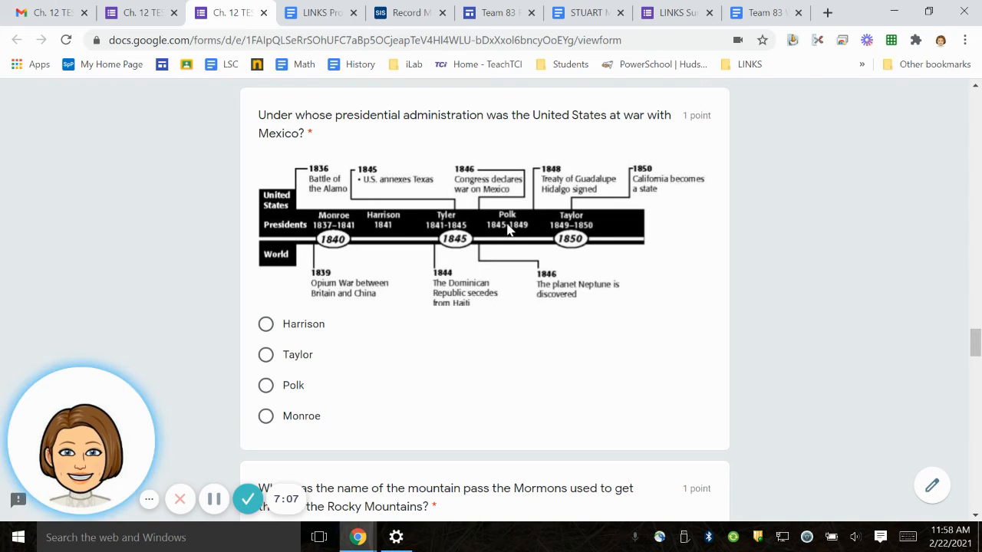
{"action": "mouse_move", "coordinate": [363, 267]}
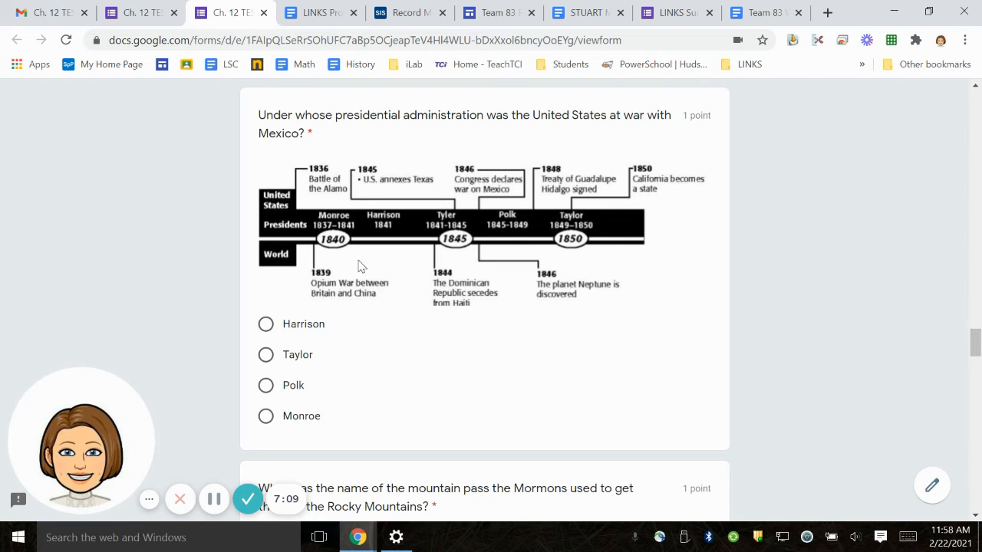
{"action": "mouse_move", "coordinate": [337, 278]}
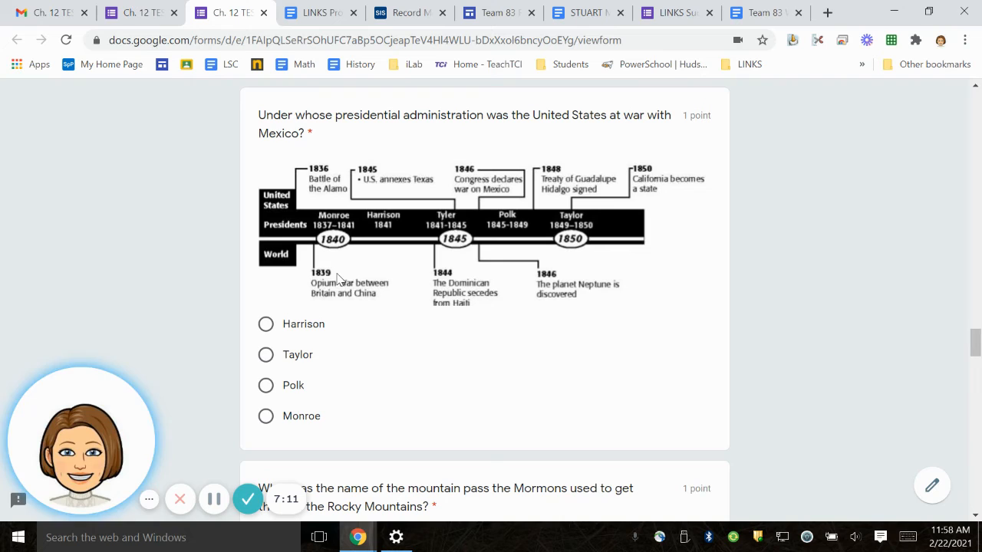
{"action": "mouse_move", "coordinate": [350, 271]}
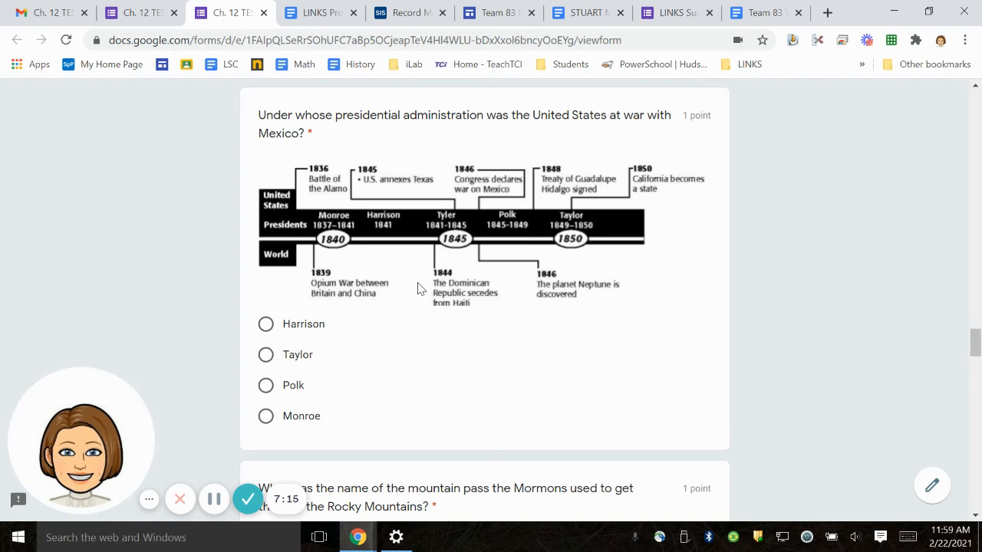
{"action": "mouse_move", "coordinate": [479, 272]}
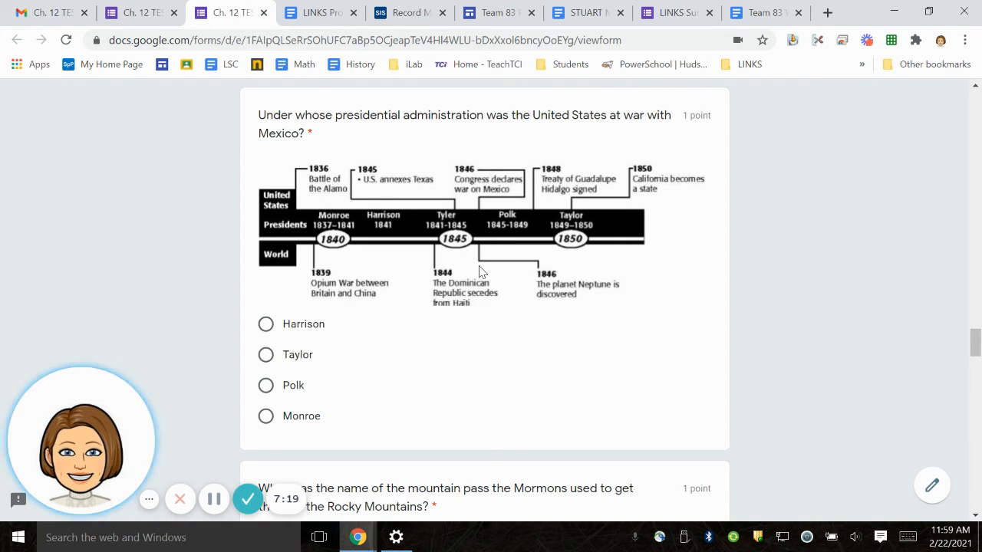
{"action": "mouse_move", "coordinate": [528, 282]}
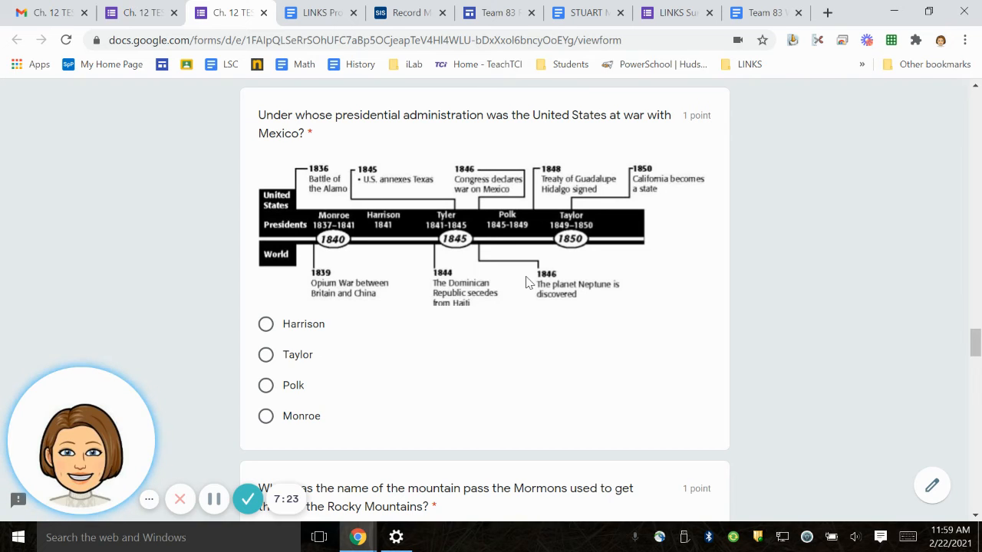
{"action": "mouse_move", "coordinate": [405, 163]}
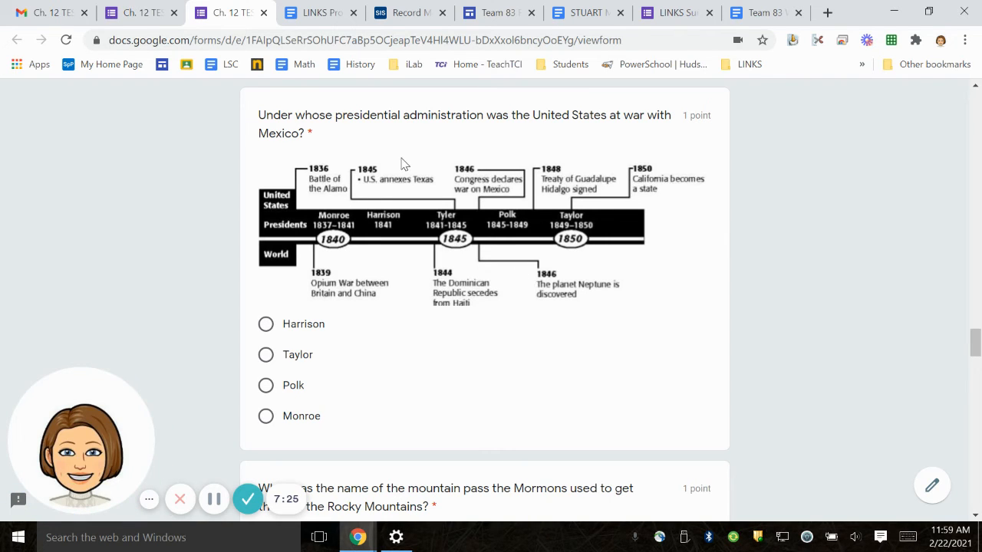
{"action": "mouse_move", "coordinate": [380, 132]}
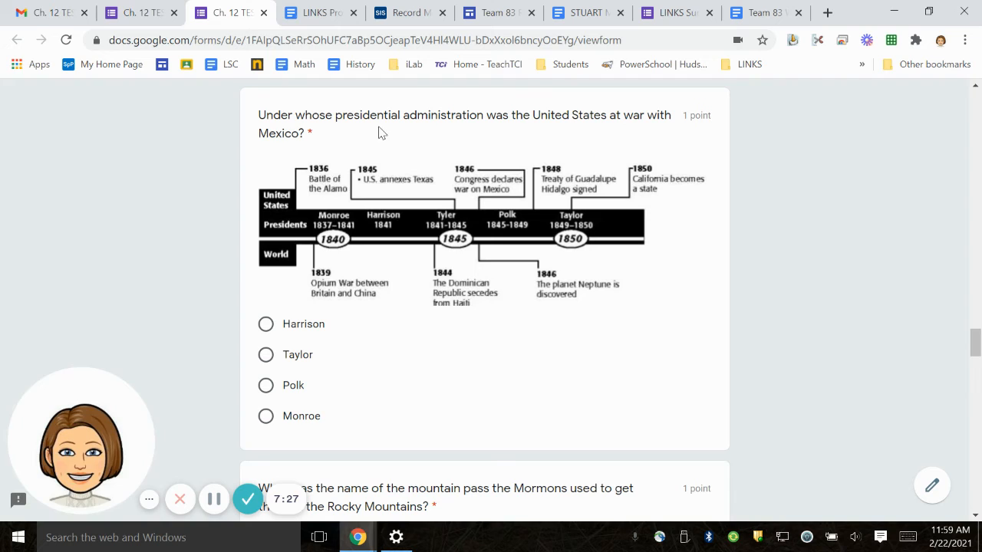
{"action": "mouse_move", "coordinate": [599, 129]}
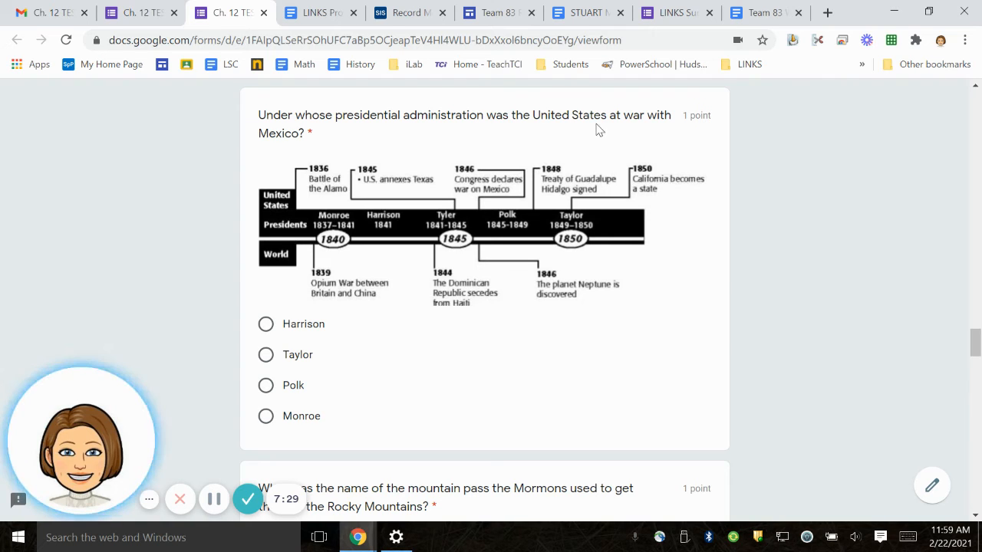
{"action": "mouse_move", "coordinate": [476, 175]}
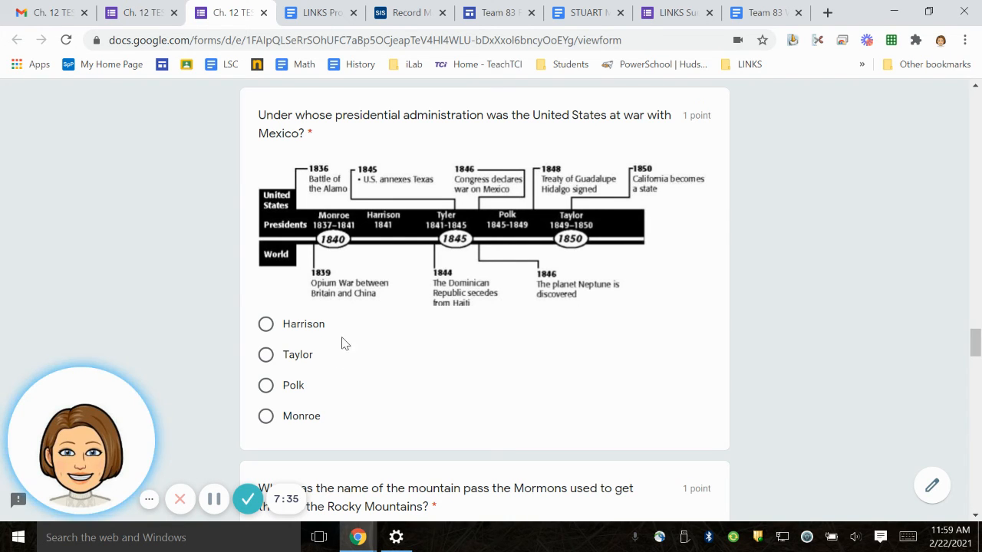
{"action": "mouse_move", "coordinate": [319, 368]}
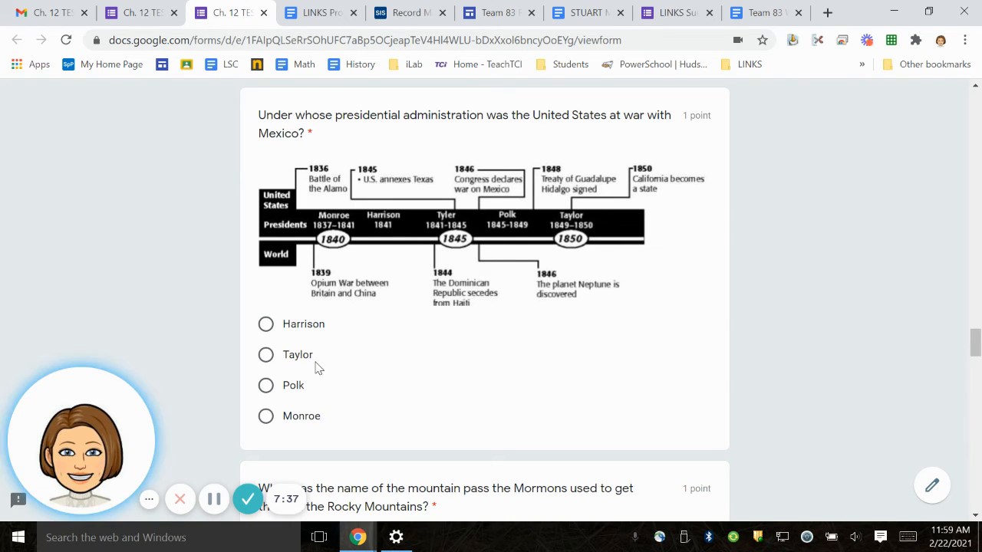
{"action": "mouse_move", "coordinate": [319, 432]}
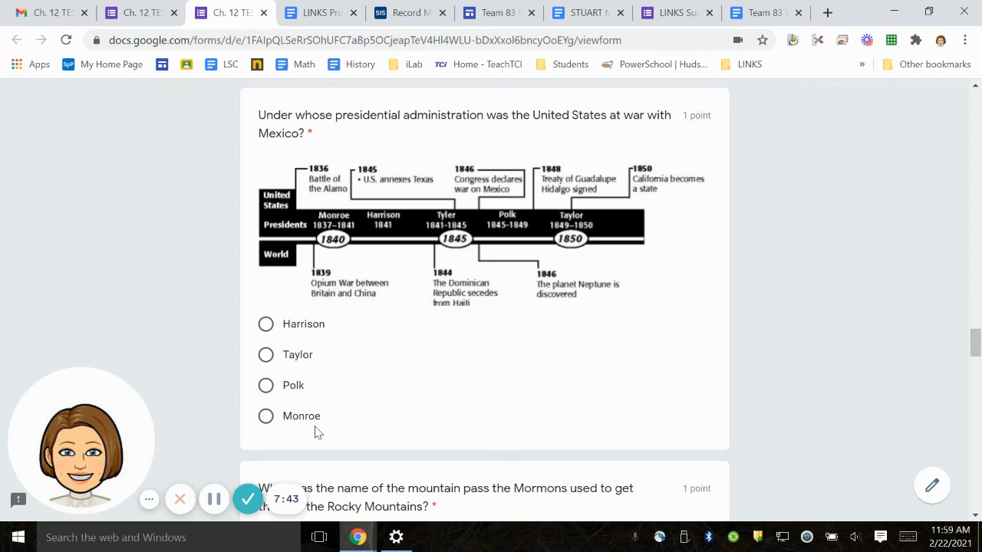
{"action": "scroll", "scroll_direction": "down", "scroll_amount": 3}
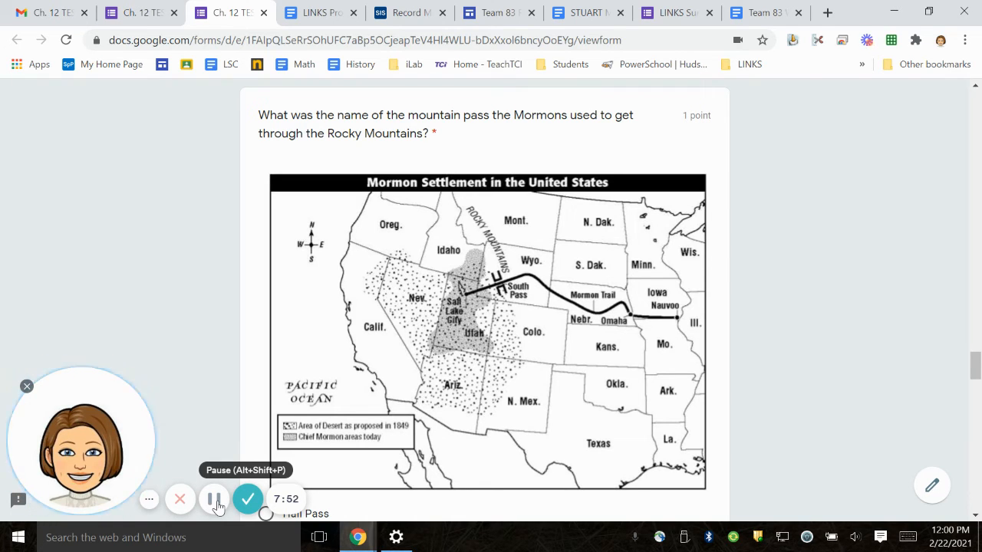
{"action": "mouse_move", "coordinate": [642, 299]}
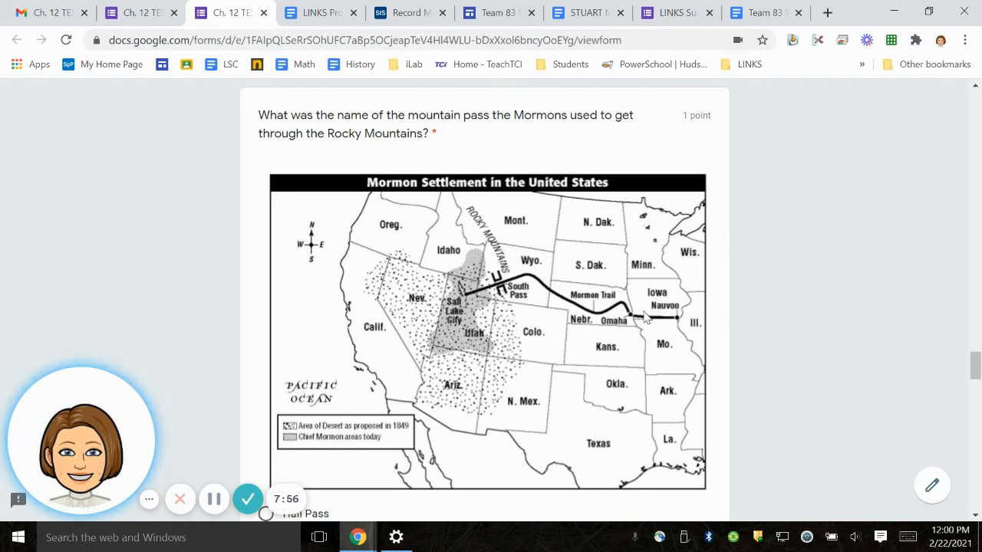
{"action": "mouse_move", "coordinate": [519, 288]}
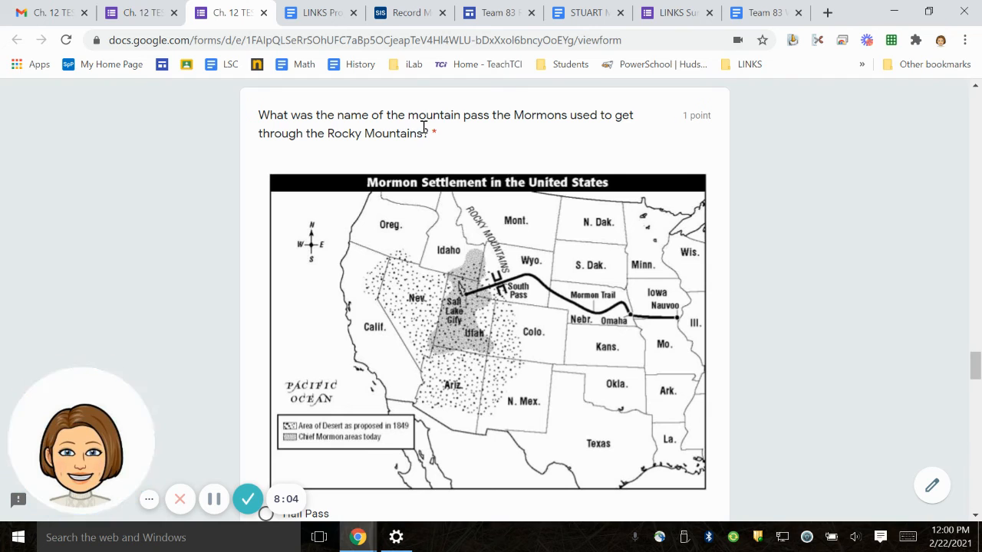
{"action": "mouse_move", "coordinate": [467, 147]}
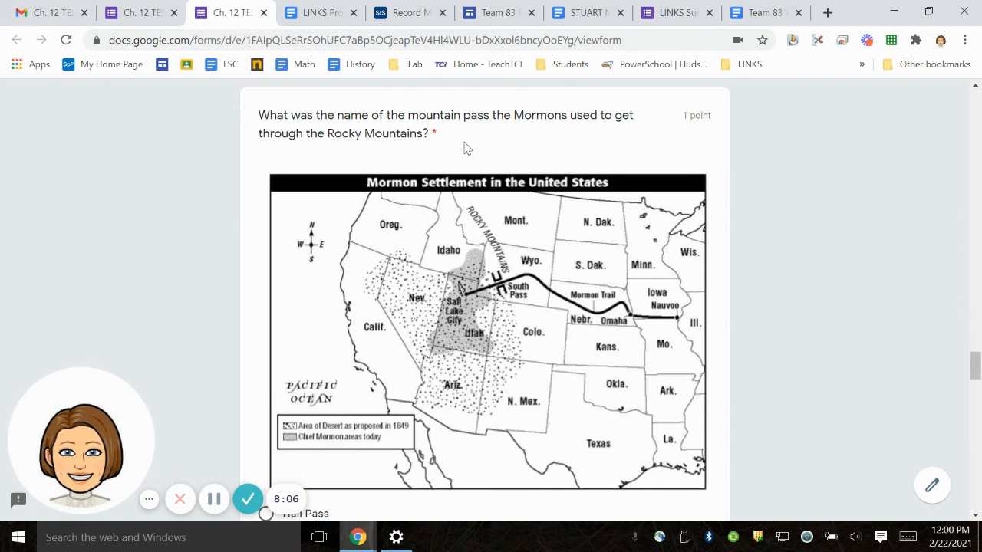
Scroll to the Mormon Settlement map, briefly bringing up and dismissing the page options over it
{"action": "scroll", "scroll_direction": "down", "scroll_amount": 3}
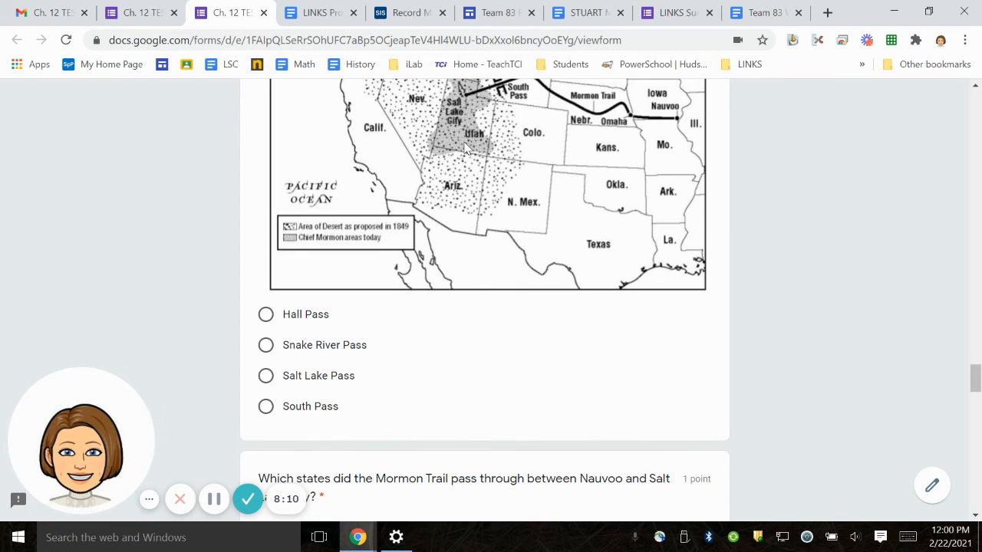
{"action": "scroll", "scroll_direction": "down", "scroll_amount": 3}
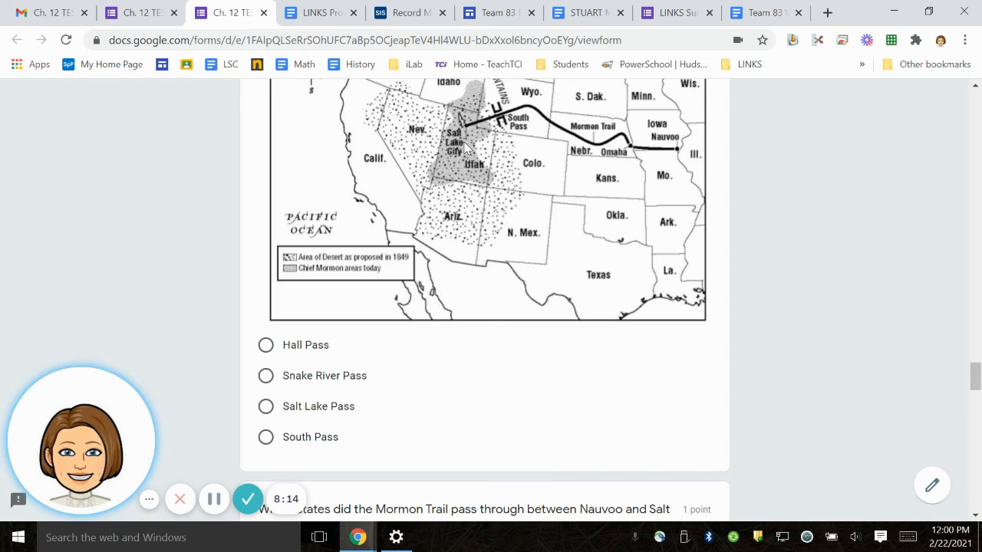
{"action": "scroll", "scroll_direction": "down", "scroll_amount": 3}
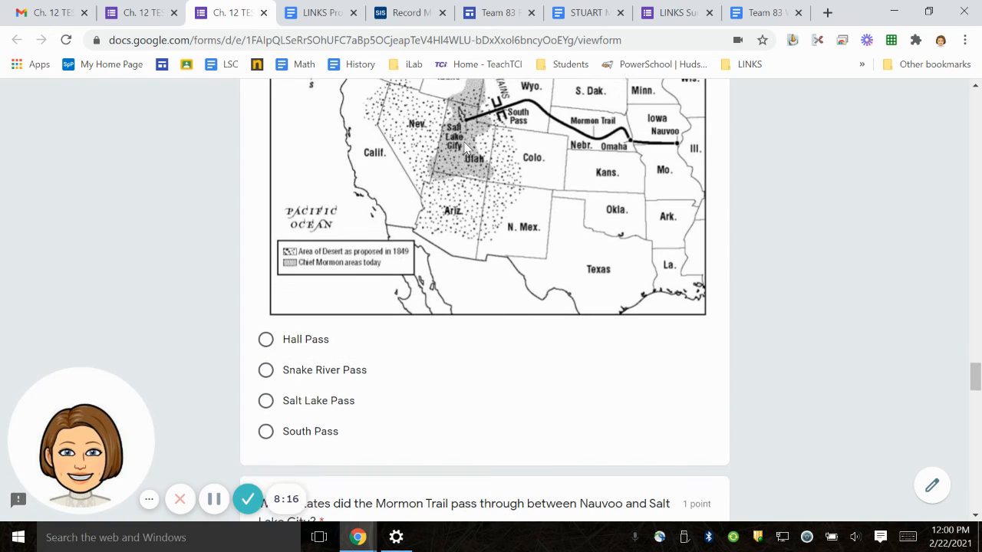
{"action": "scroll", "scroll_direction": "down", "scroll_amount": 3}
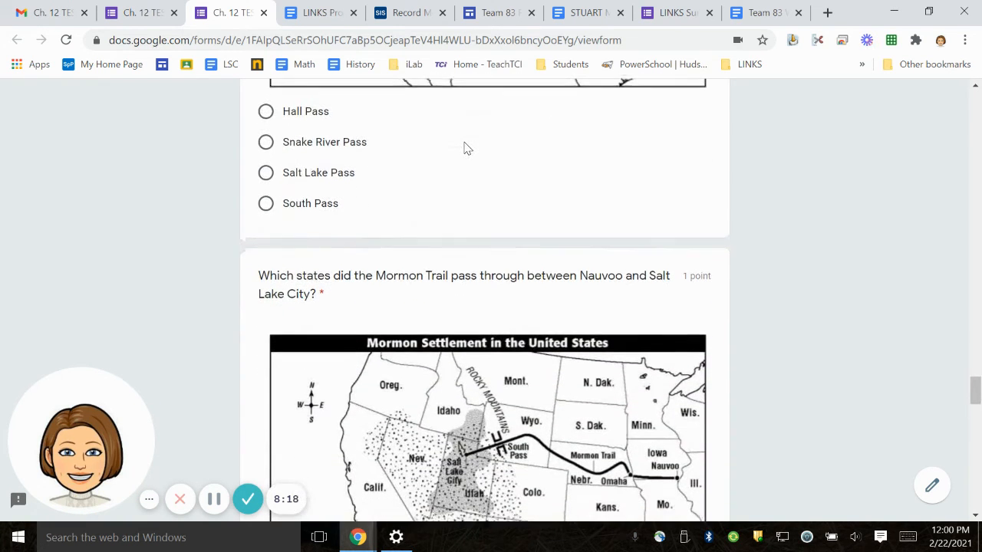
{"action": "scroll", "scroll_direction": "down", "scroll_amount": 3}
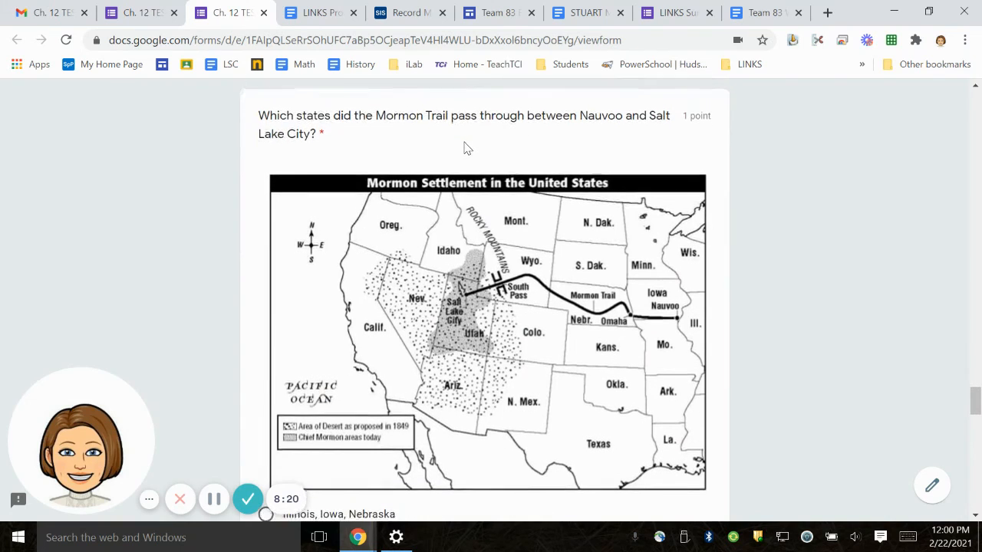
{"action": "right_click", "coordinate": [463, 146]}
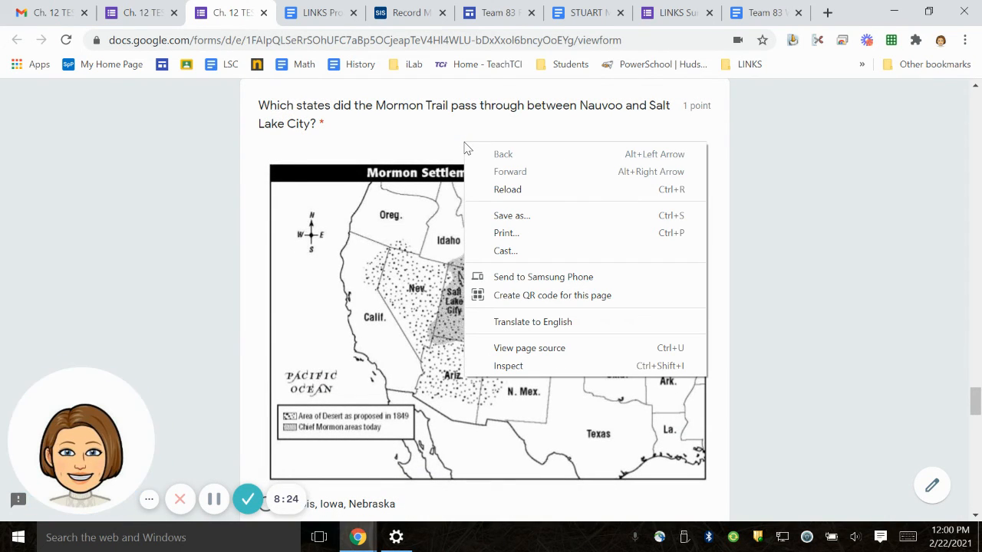
{"action": "left_click", "coordinate": [366, 130]}
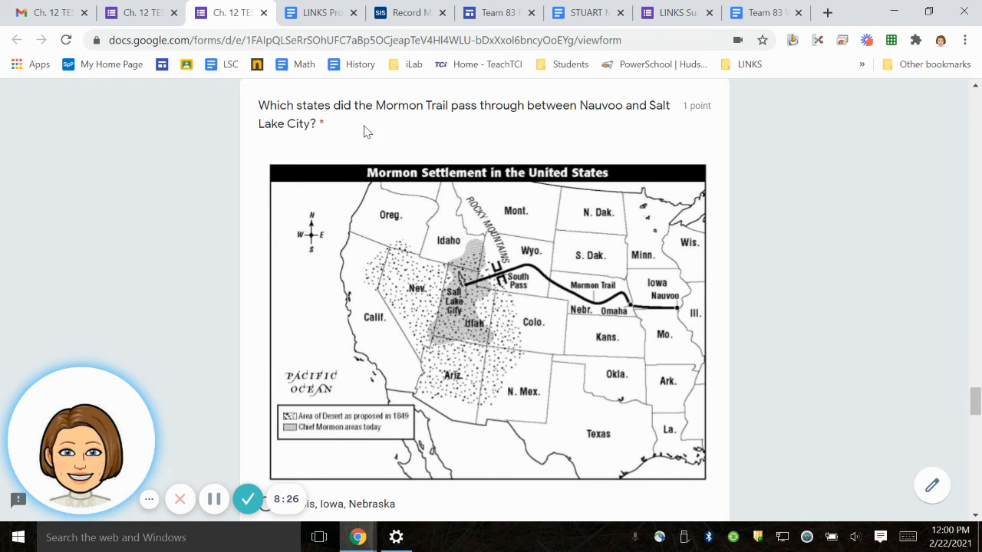
{"action": "mouse_move", "coordinate": [528, 126]}
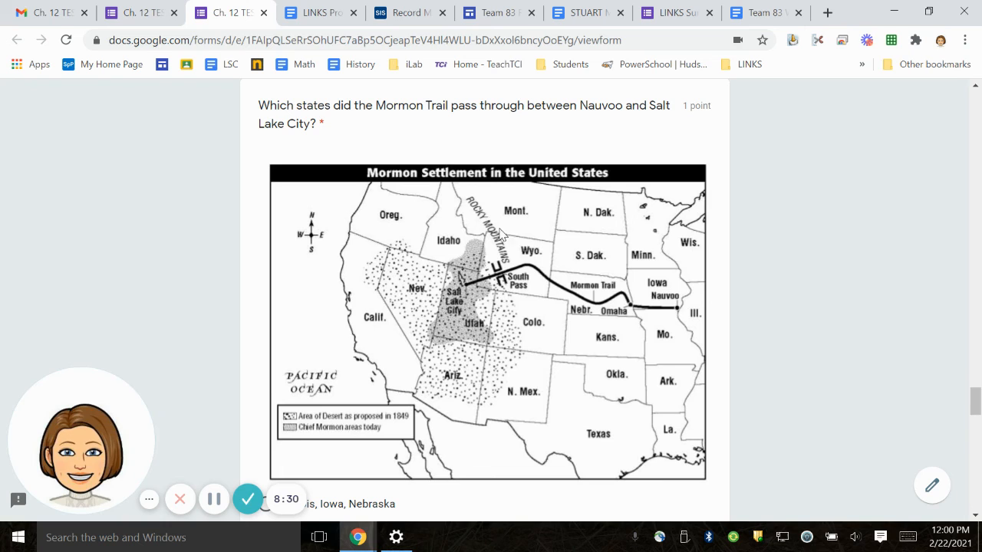
{"action": "mouse_move", "coordinate": [683, 310]}
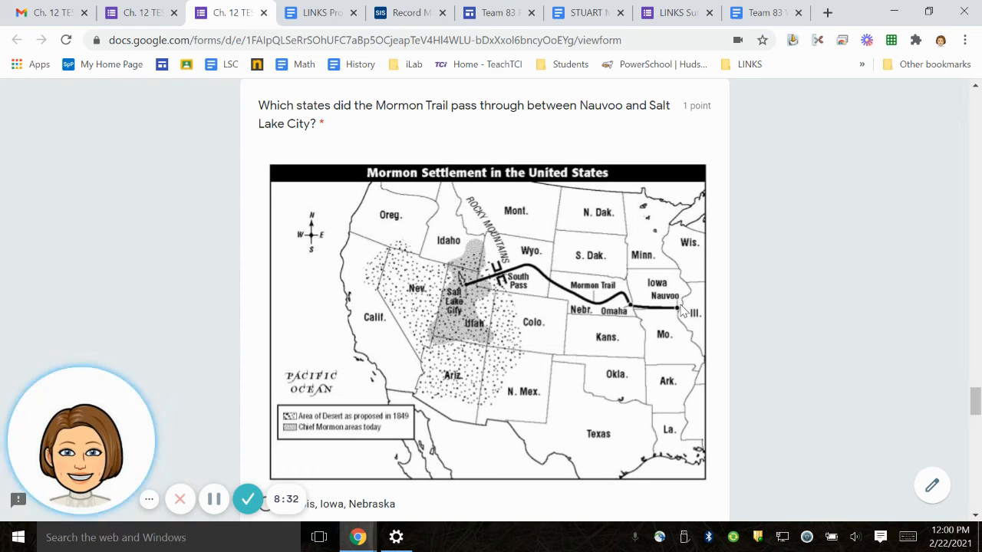
{"action": "mouse_move", "coordinate": [575, 284]}
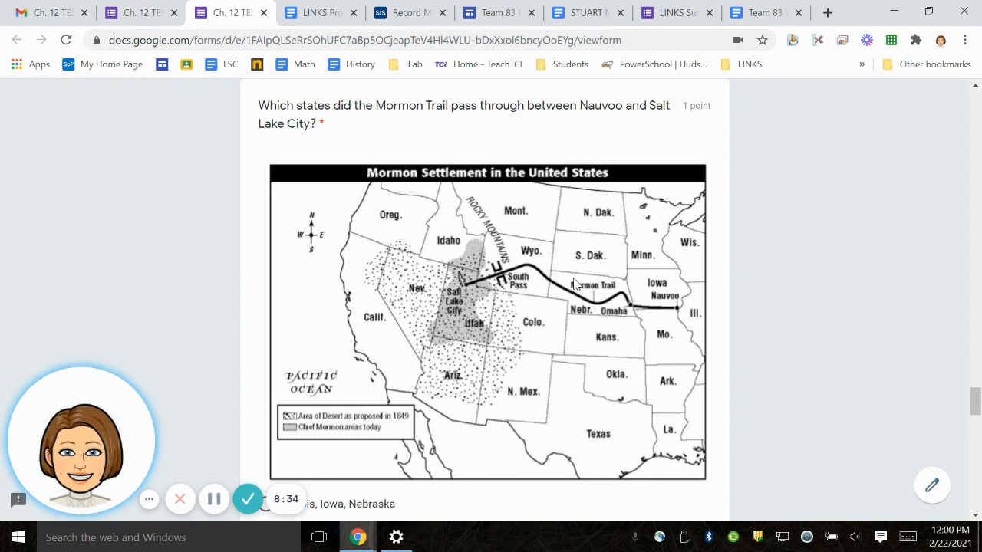
{"action": "mouse_move", "coordinate": [601, 315]}
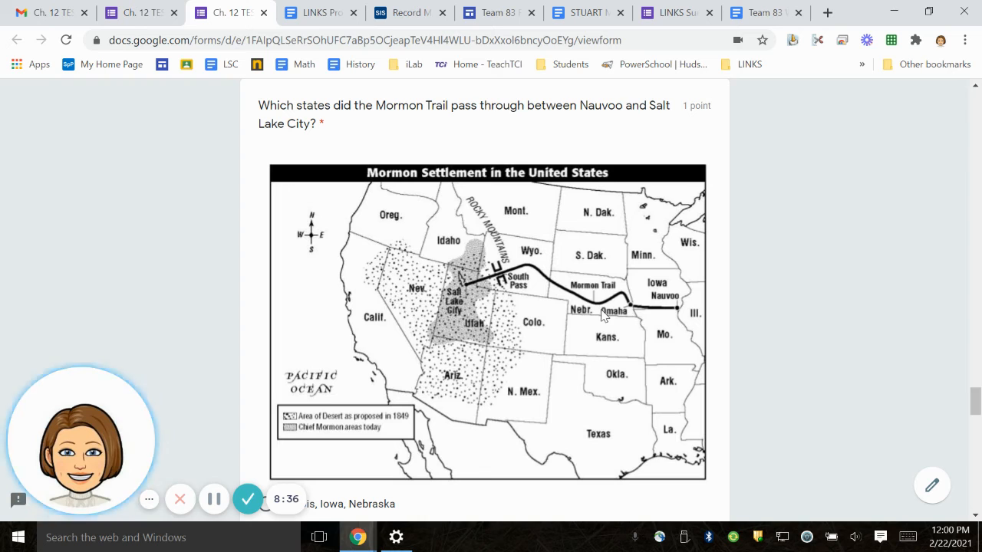
{"action": "mouse_move", "coordinate": [519, 277]}
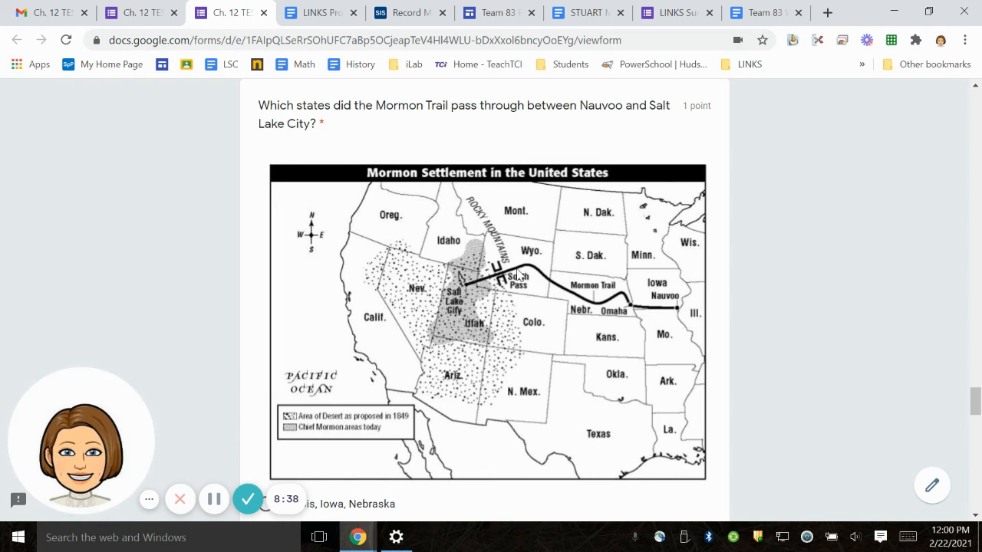
Scroll past the map to the 'Who was not killed at the Battle of the Alamo?' question
{"action": "scroll", "scroll_direction": "down", "scroll_amount": 3}
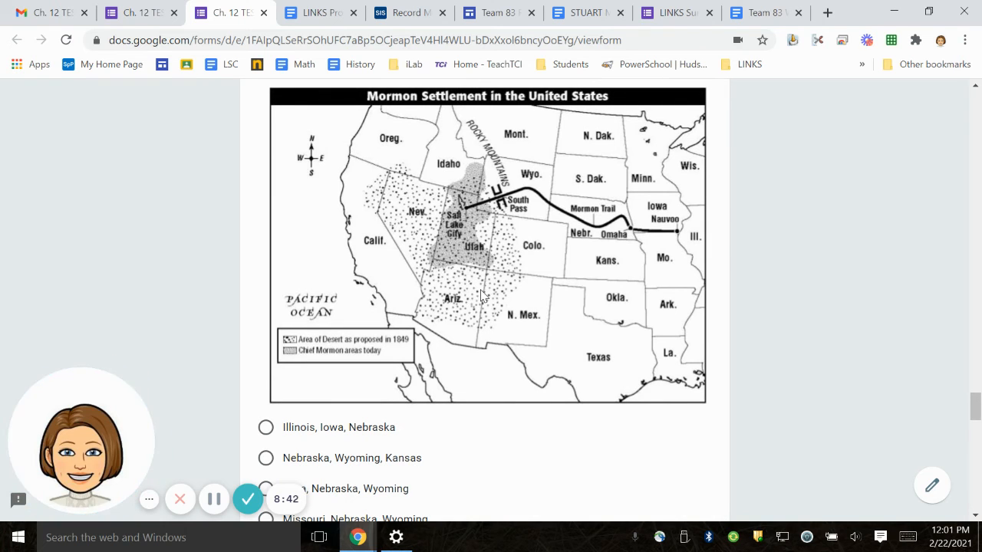
{"action": "scroll", "scroll_direction": "down", "scroll_amount": 3}
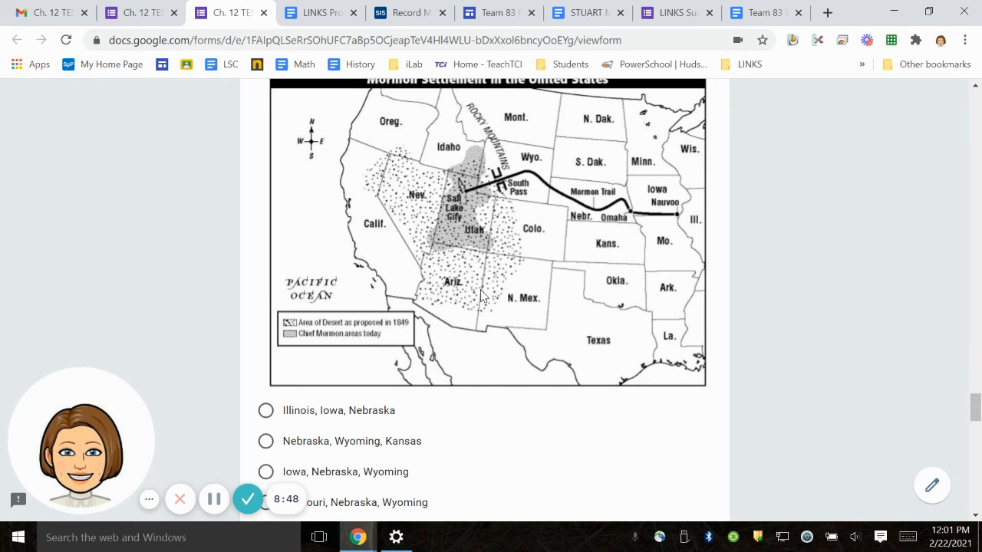
{"action": "scroll", "scroll_direction": "down", "scroll_amount": 3}
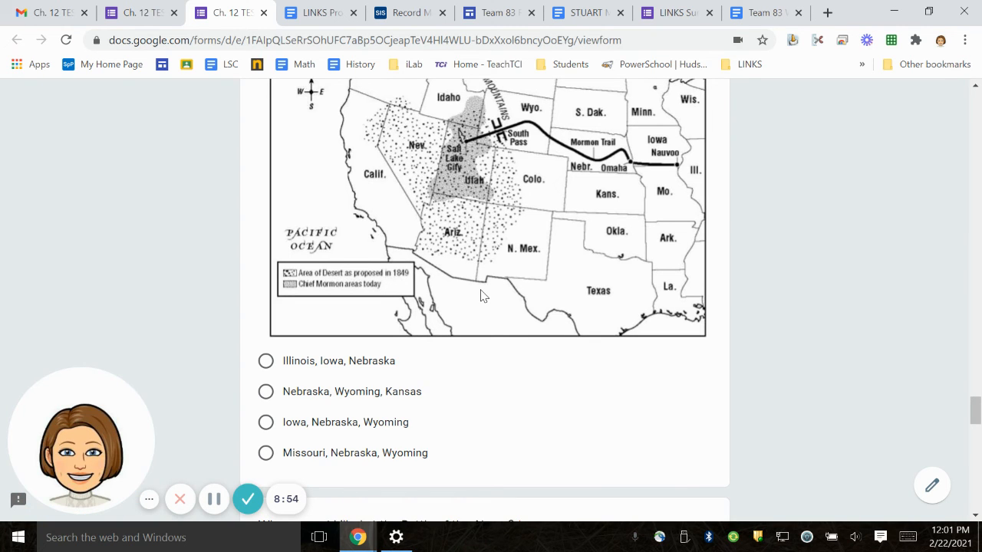
{"action": "scroll", "scroll_direction": "down", "scroll_amount": 3}
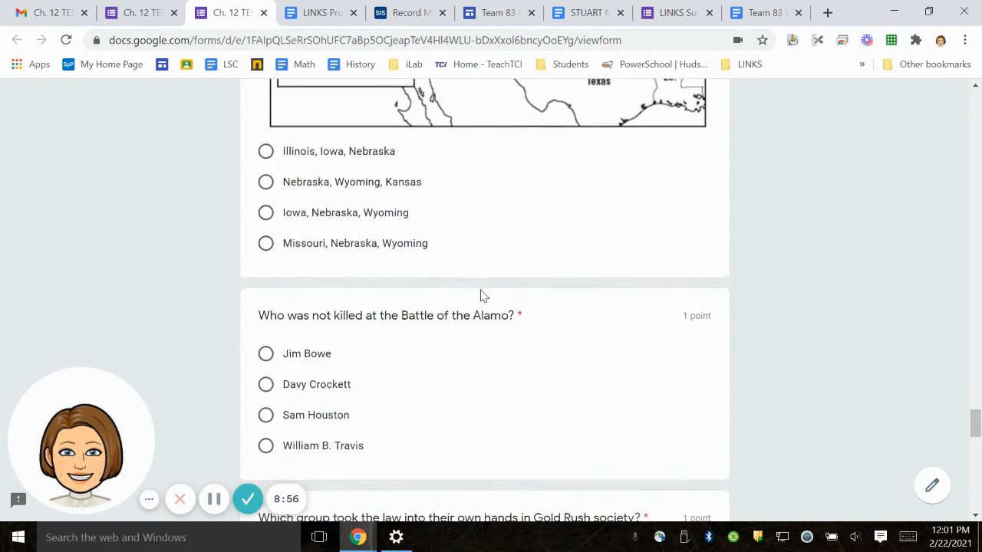
{"action": "scroll", "scroll_direction": "down", "scroll_amount": 3}
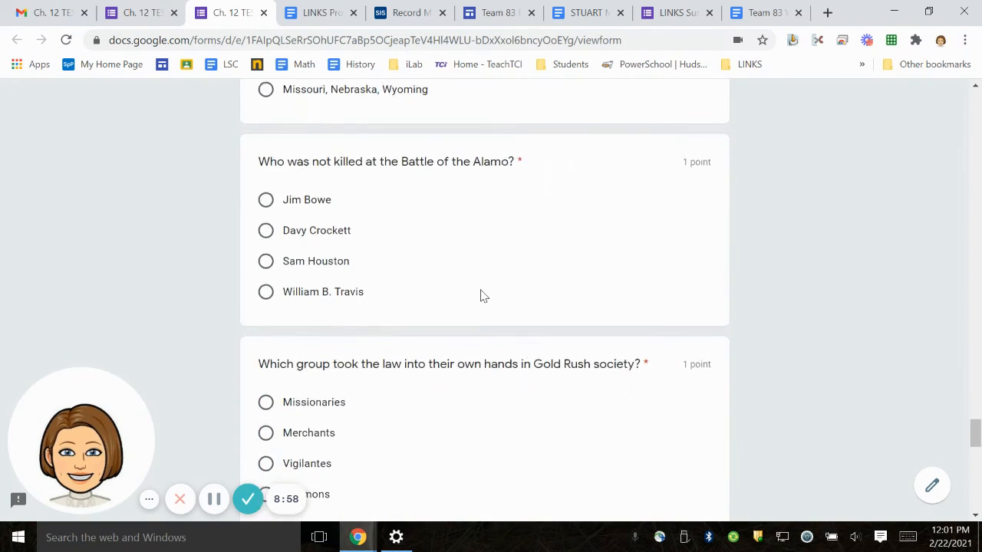
Scroll down to the Gold Rush society question and the mainland-reached-its-present-size question
{"action": "scroll", "scroll_direction": "down", "scroll_amount": 3}
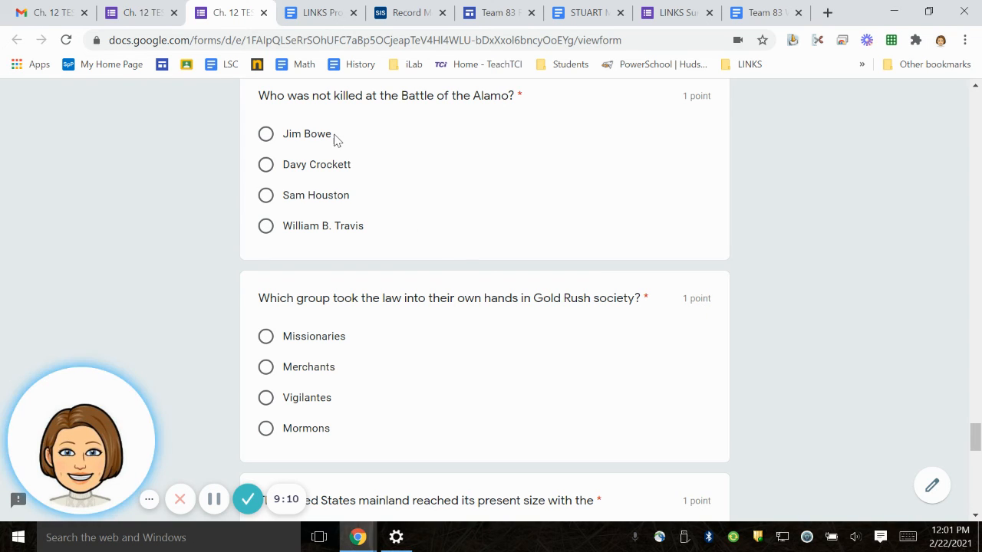
{"action": "mouse_move", "coordinate": [334, 192]}
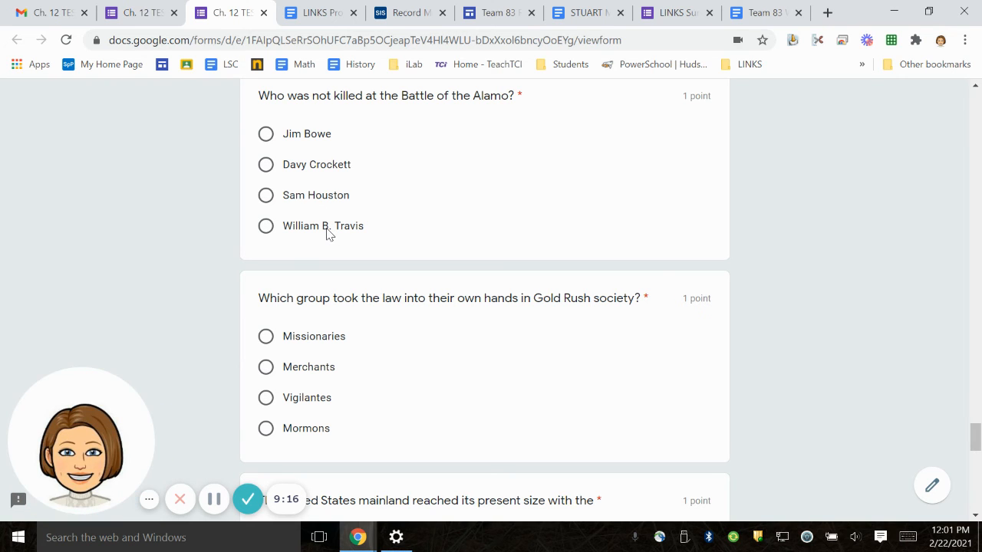
{"action": "scroll", "scroll_direction": "down", "scroll_amount": 3}
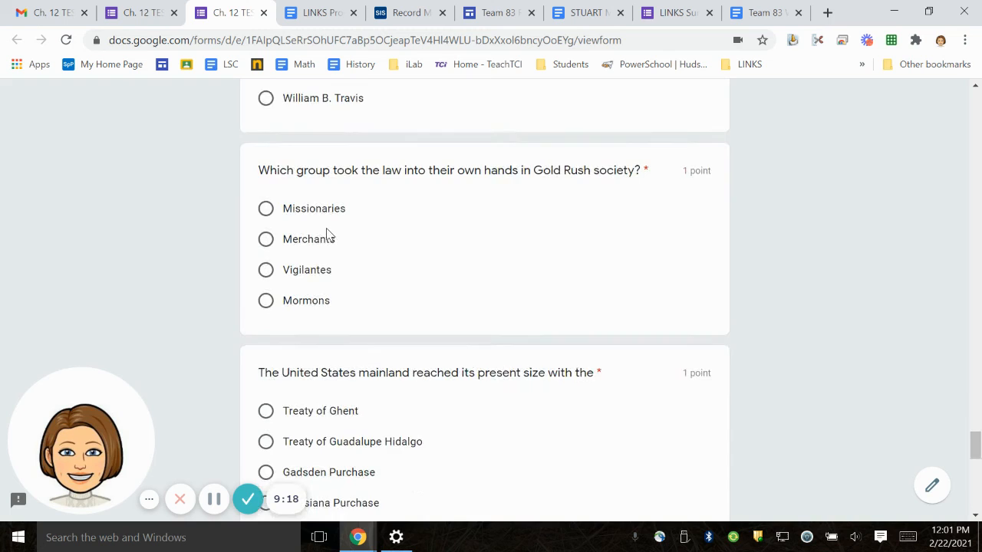
{"action": "scroll", "scroll_direction": "down", "scroll_amount": 3}
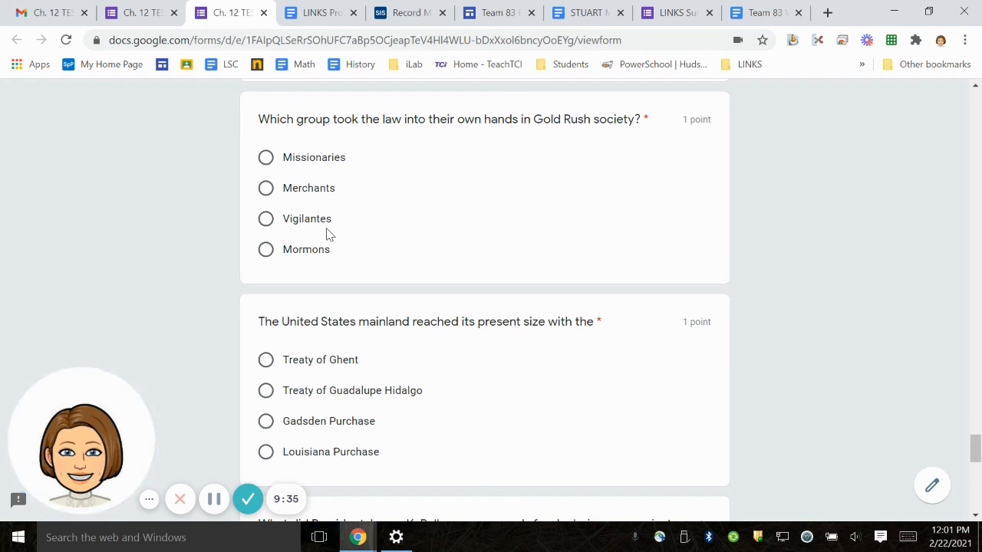
{"action": "scroll", "scroll_direction": "down", "scroll_amount": 3}
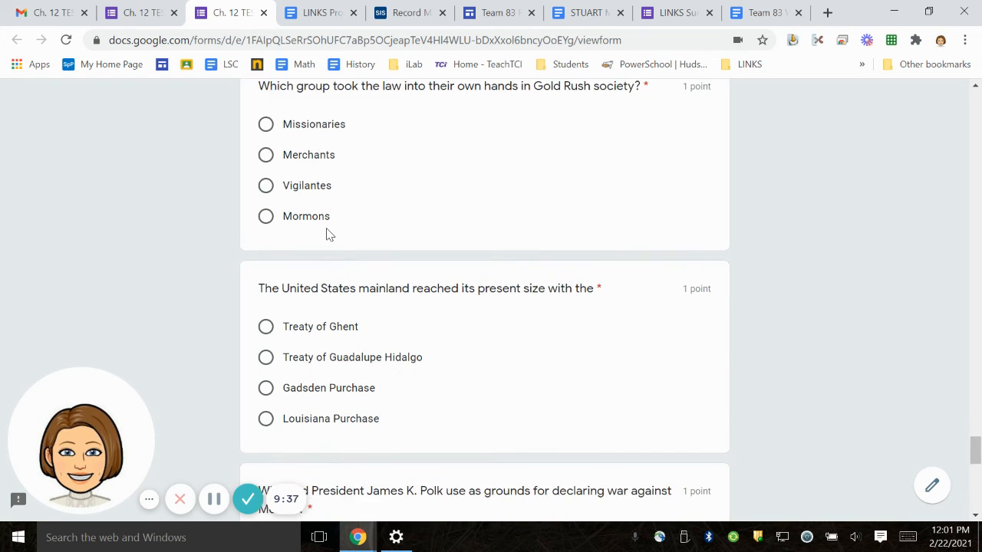
Scroll past the James K. Polk question to the mountain men question and 'Santa Anna was captured in the battle of'
{"action": "scroll", "scroll_direction": "down", "scroll_amount": 3}
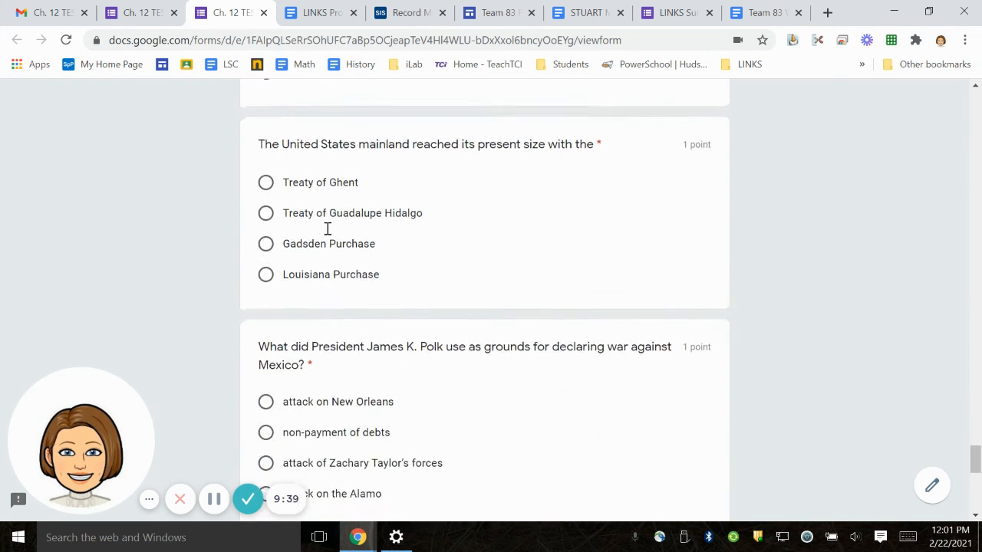
{"action": "scroll", "scroll_direction": "up", "scroll_amount": 3}
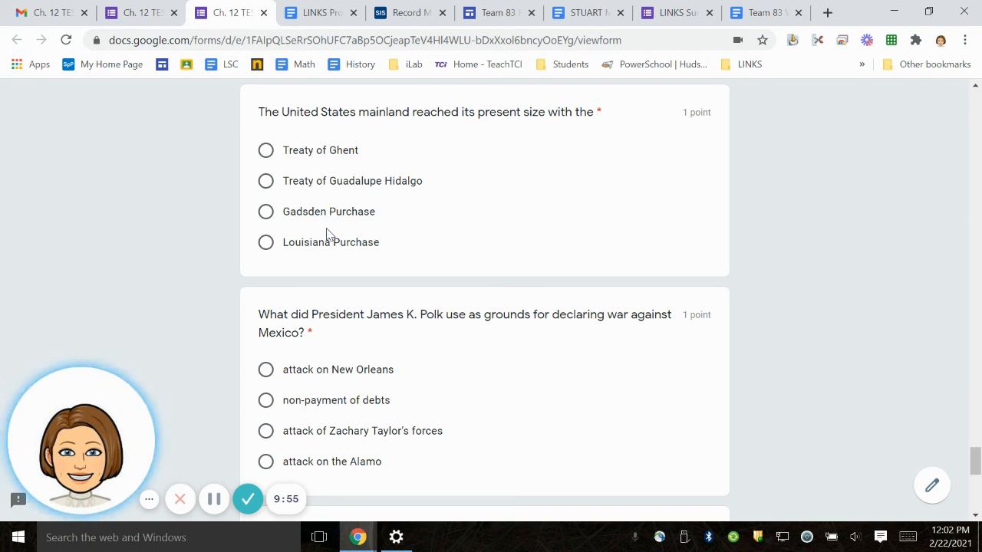
{"action": "mouse_move", "coordinate": [387, 245]}
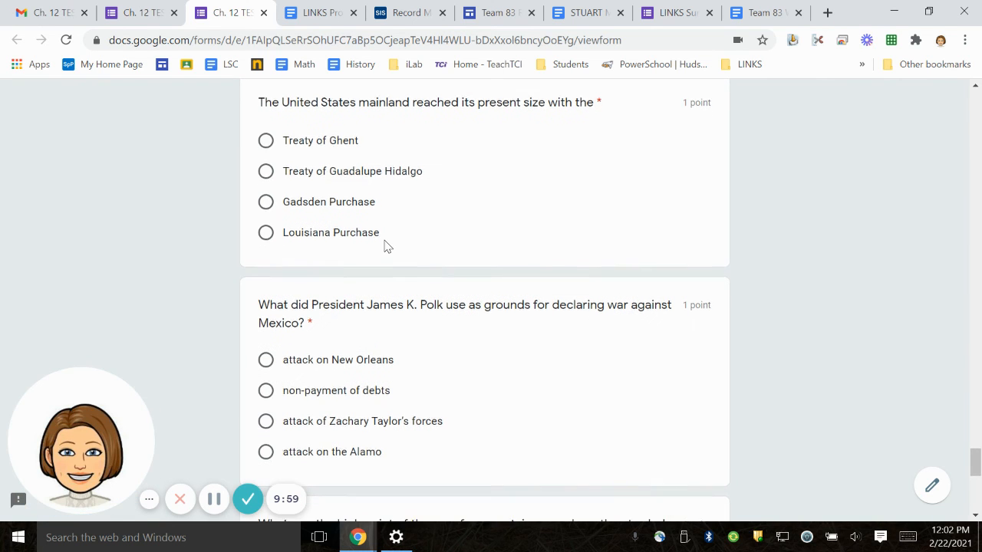
{"action": "scroll", "scroll_direction": "down", "scroll_amount": 3}
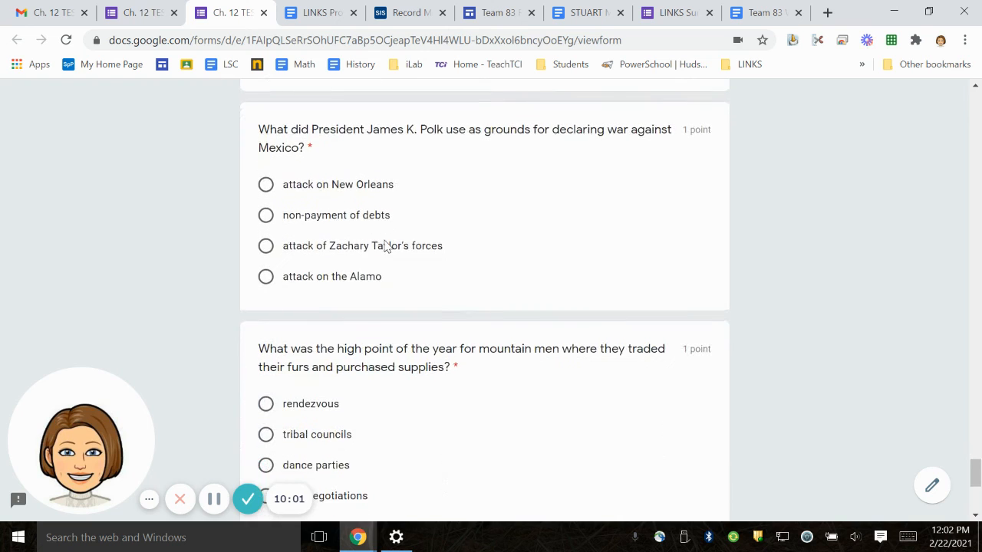
{"action": "scroll", "scroll_direction": "up", "scroll_amount": 3}
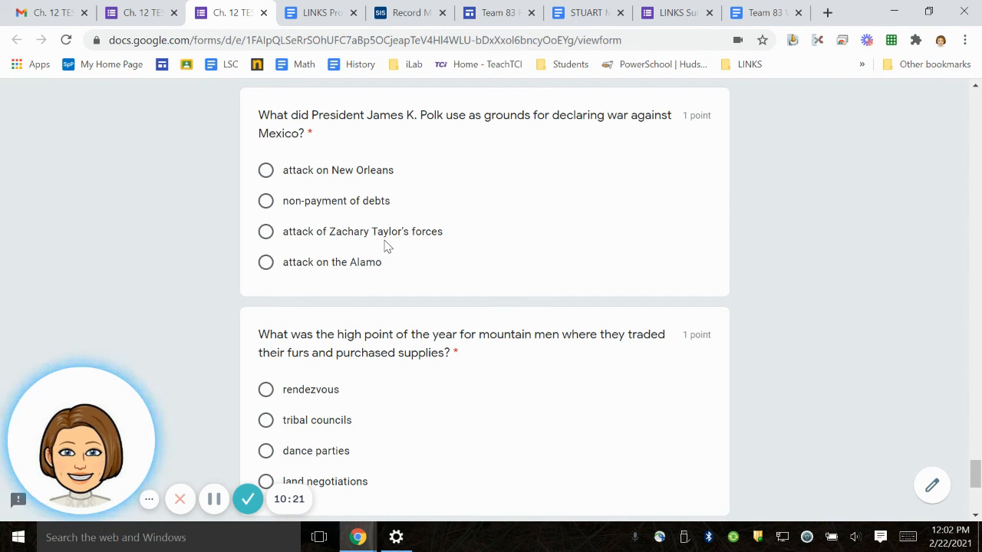
{"action": "mouse_move", "coordinate": [408, 275]}
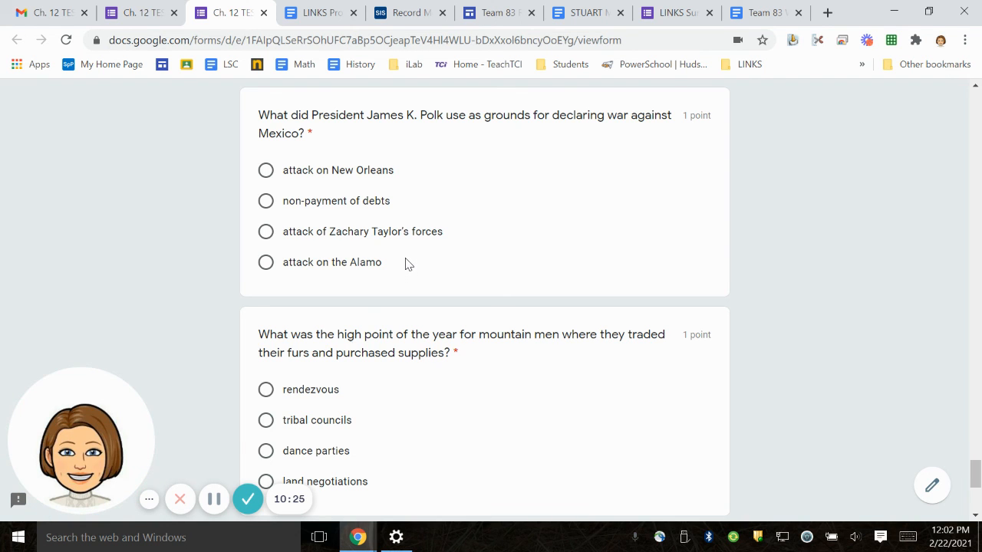
{"action": "scroll", "scroll_direction": "down", "scroll_amount": 3}
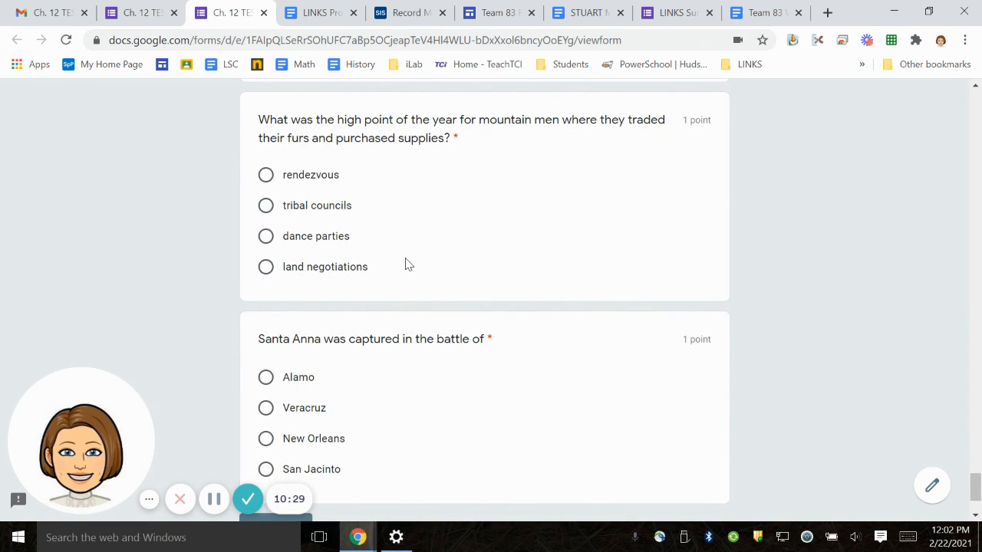
{"action": "scroll", "scroll_direction": "up", "scroll_amount": 3}
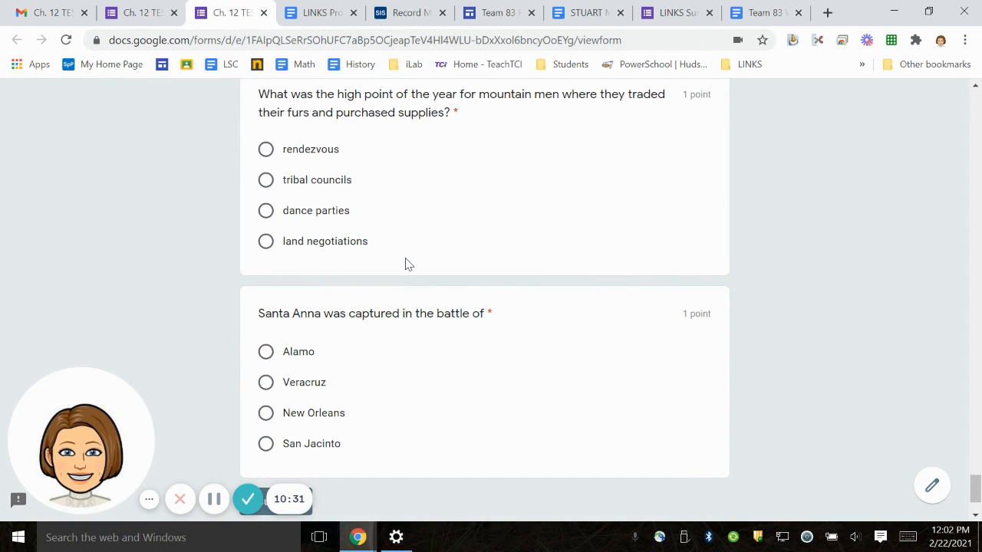